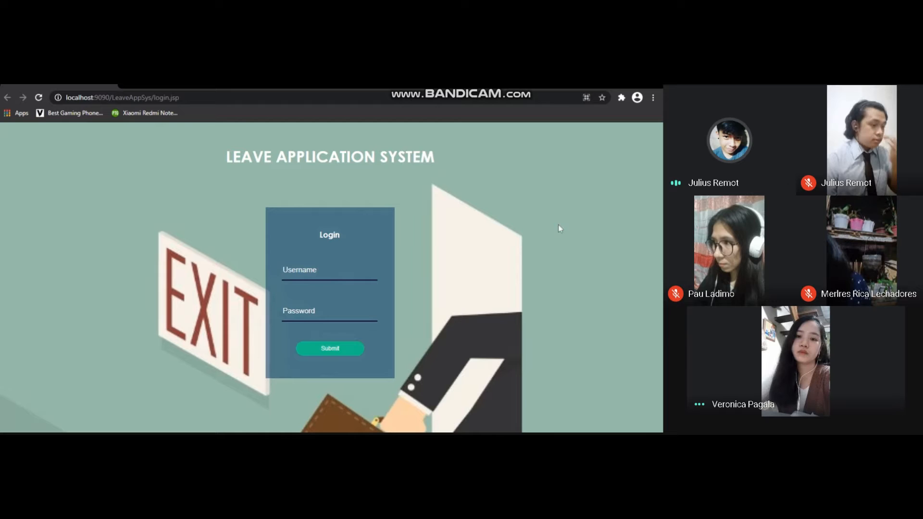
pyautogui.moveTo(517, 204)
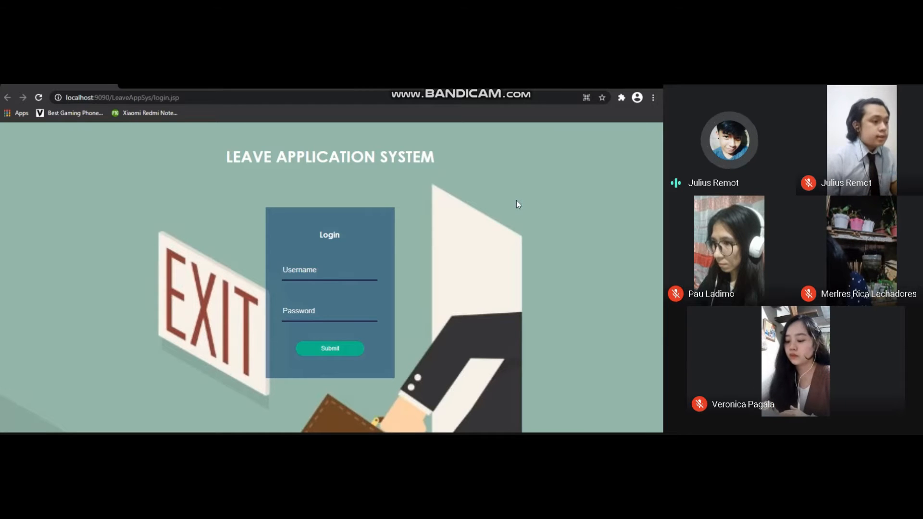
pyautogui.moveTo(478, 188)
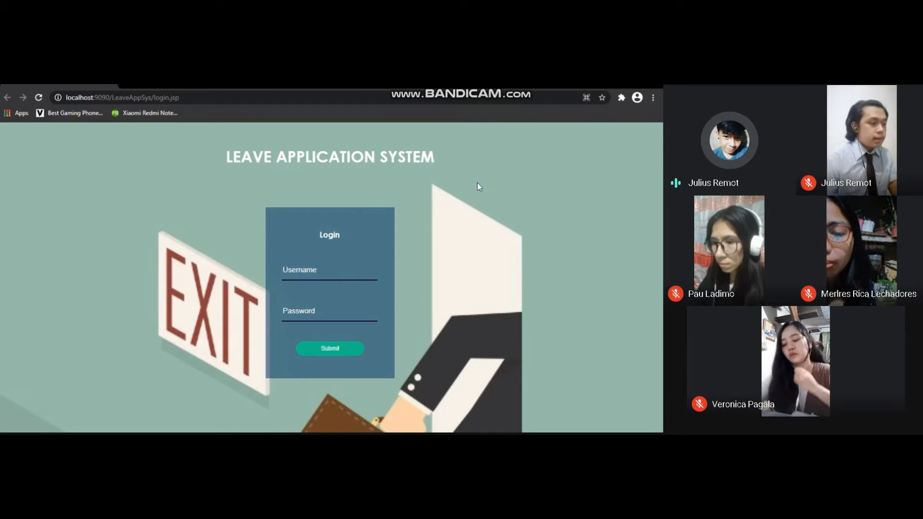
pyautogui.moveTo(464, 210)
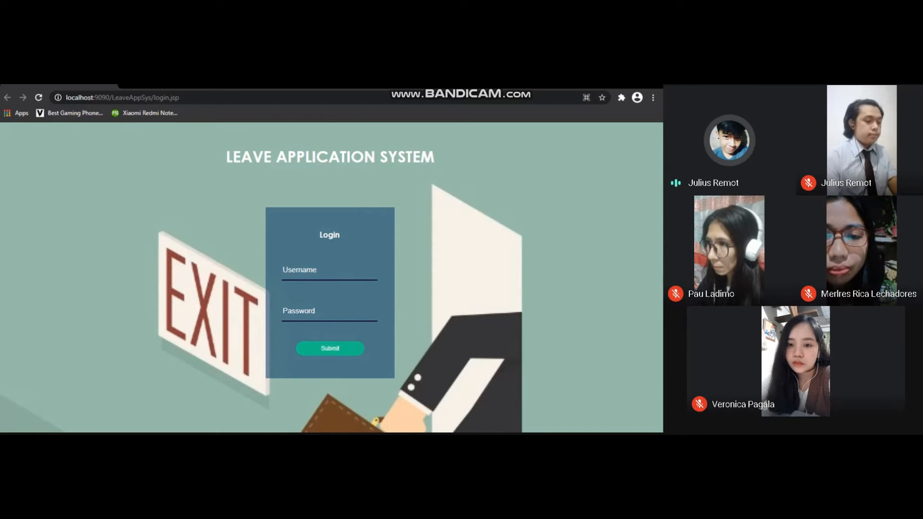
# Step: Submit a login as 'vero', get rejected, then re-enter username 'veronic'
pyautogui.write('vero')
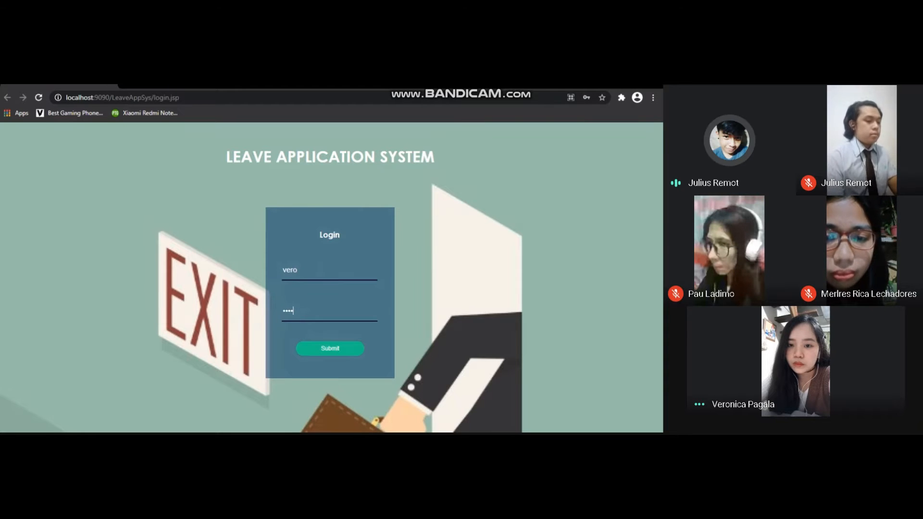
pyautogui.click(329, 348)
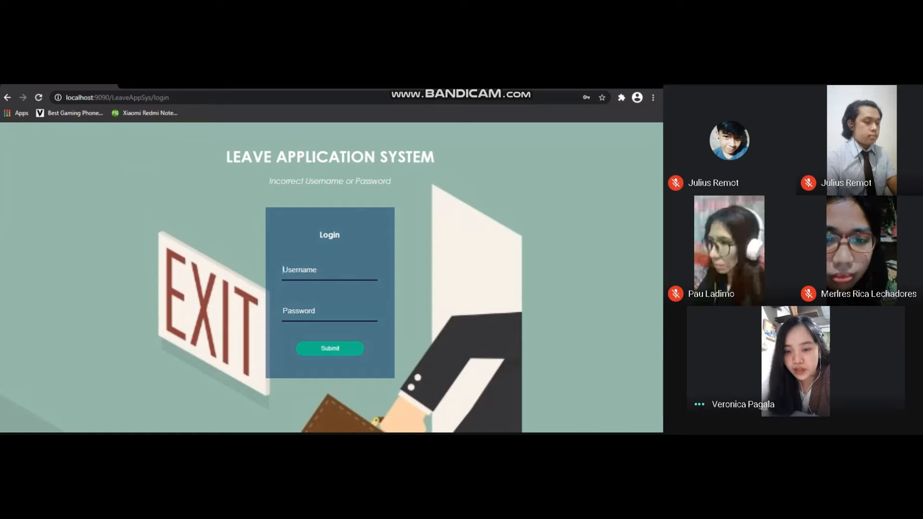
pyautogui.write('veronica')
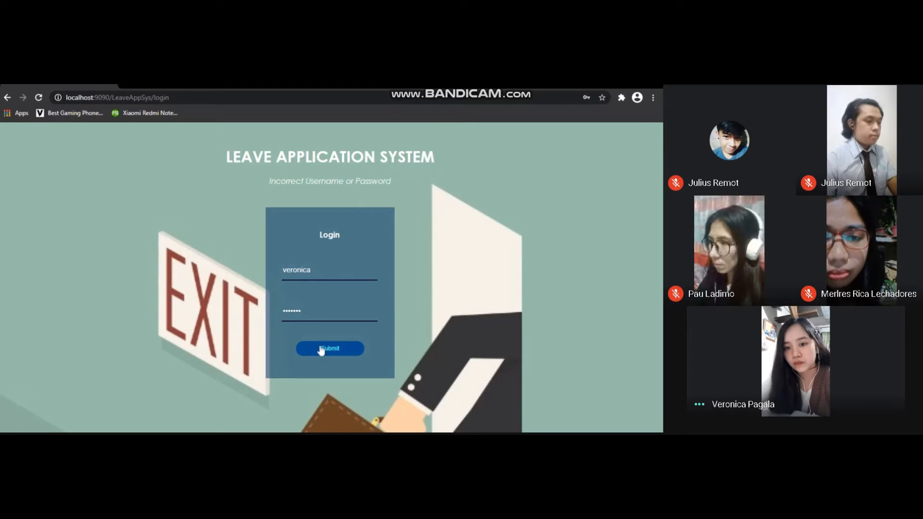
# Step: Log in as veronica to open the Leave Details table with three leaves
pyautogui.click(329, 347)
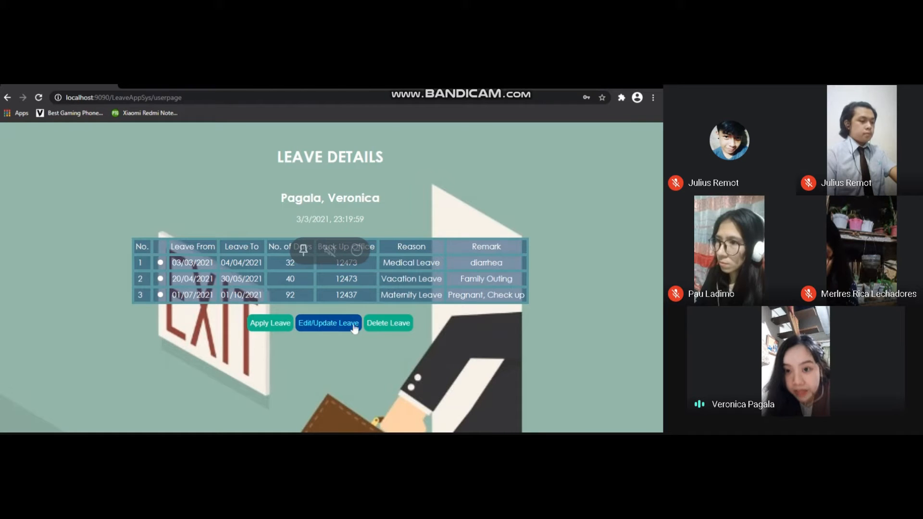
pyautogui.moveTo(388, 323)
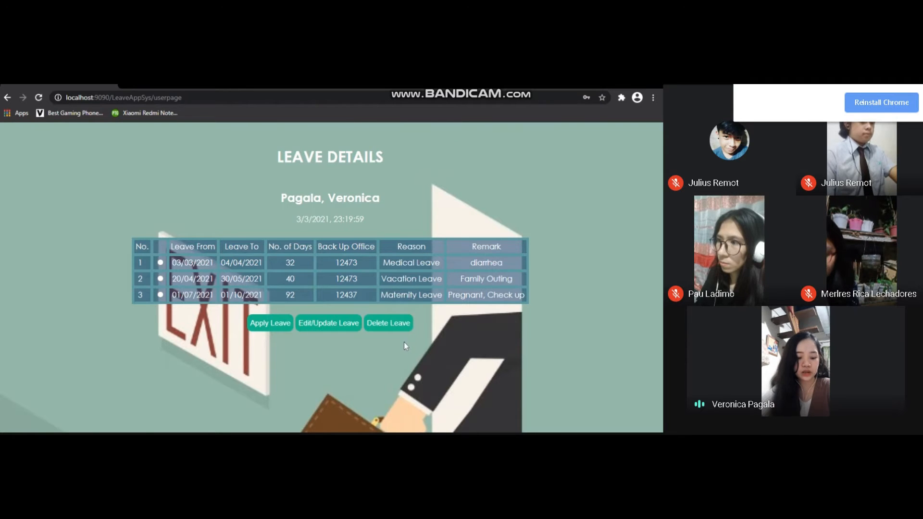
# Step: Start a new leave application with Leave From 03/11/21 and Leave To 01/11/21
pyautogui.click(270, 323)
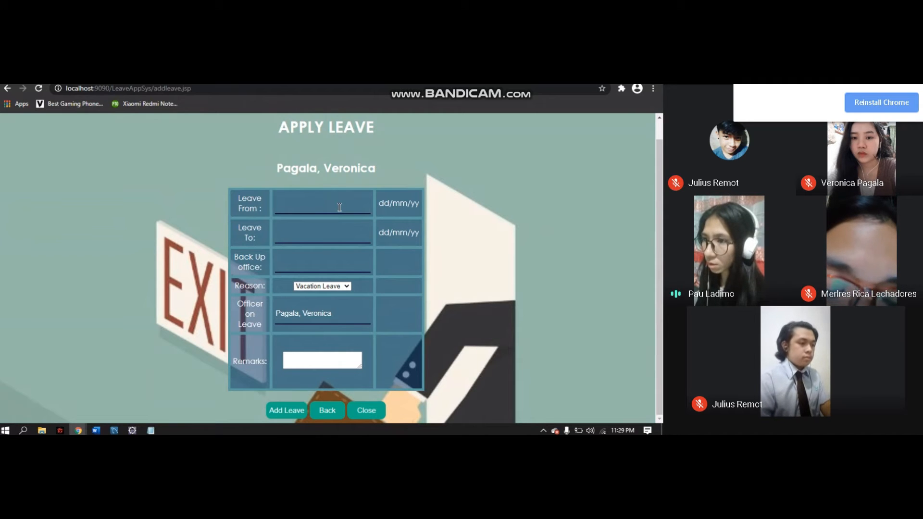
pyautogui.click(322, 202)
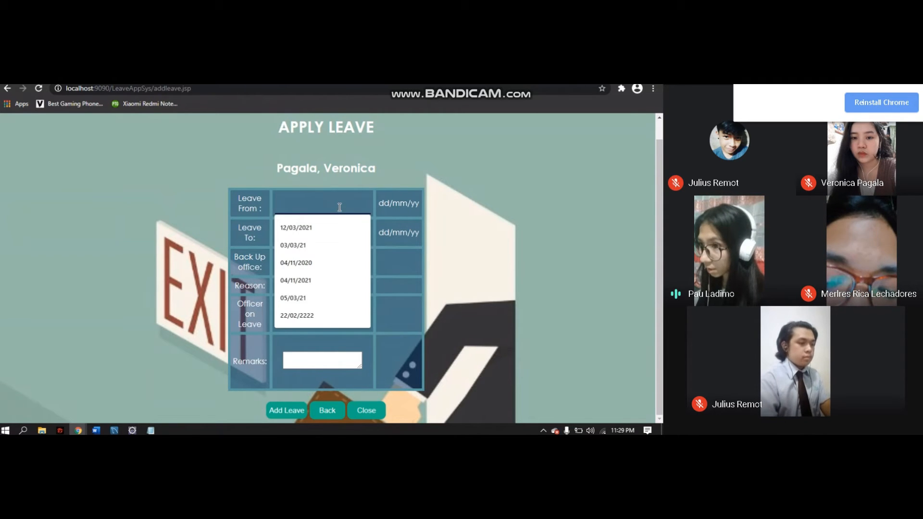
pyautogui.write('03/')
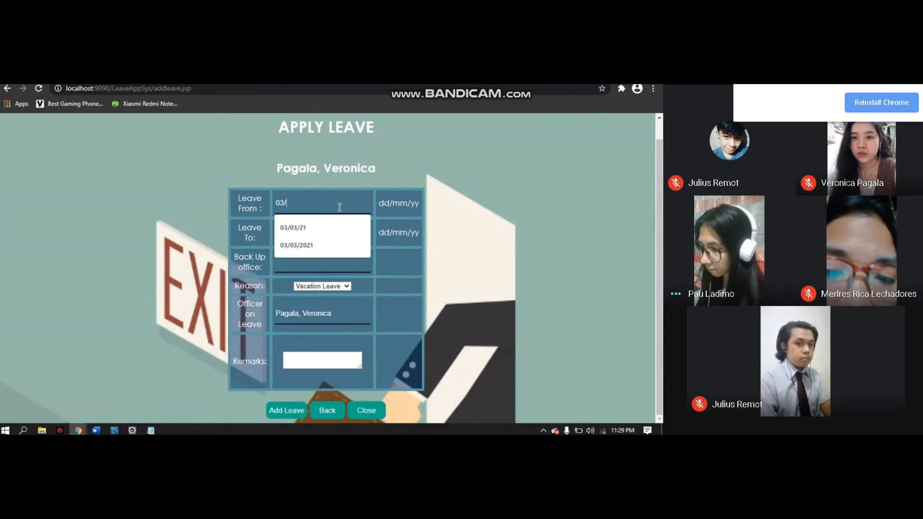
pyautogui.write('11/')
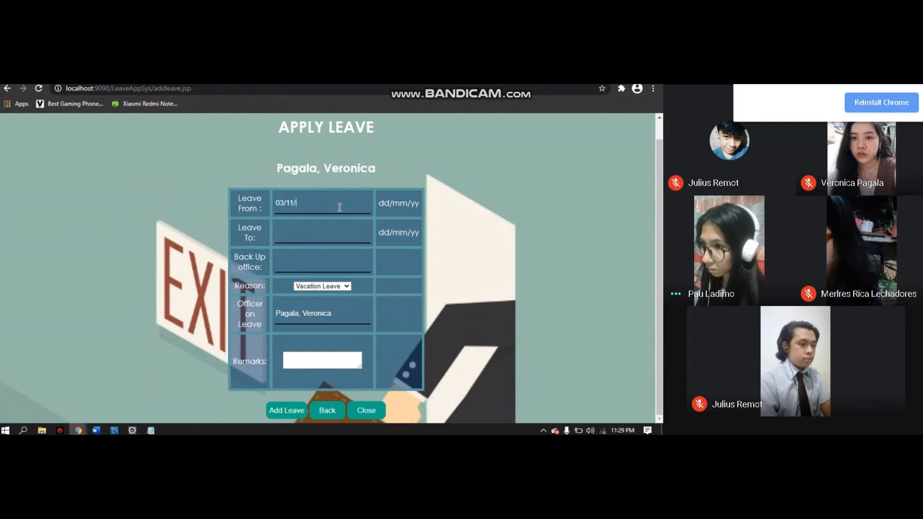
pyautogui.write('21')
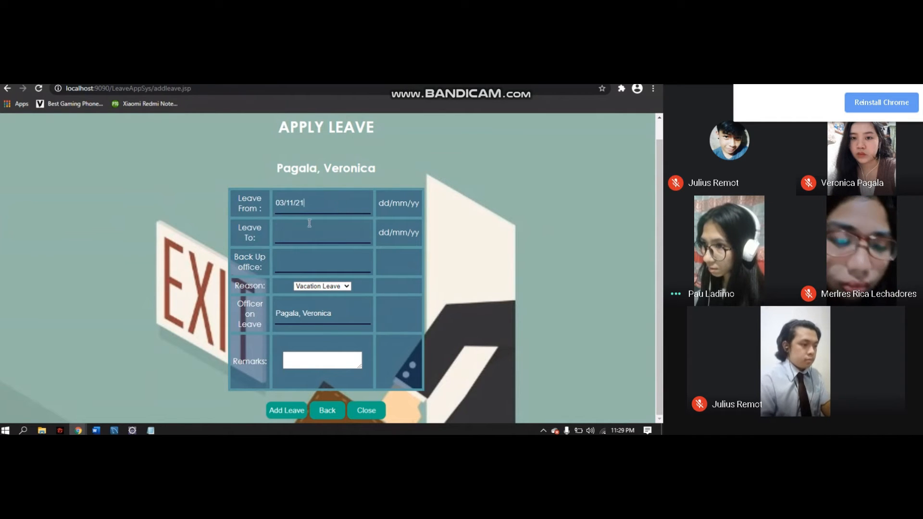
pyautogui.click(322, 231)
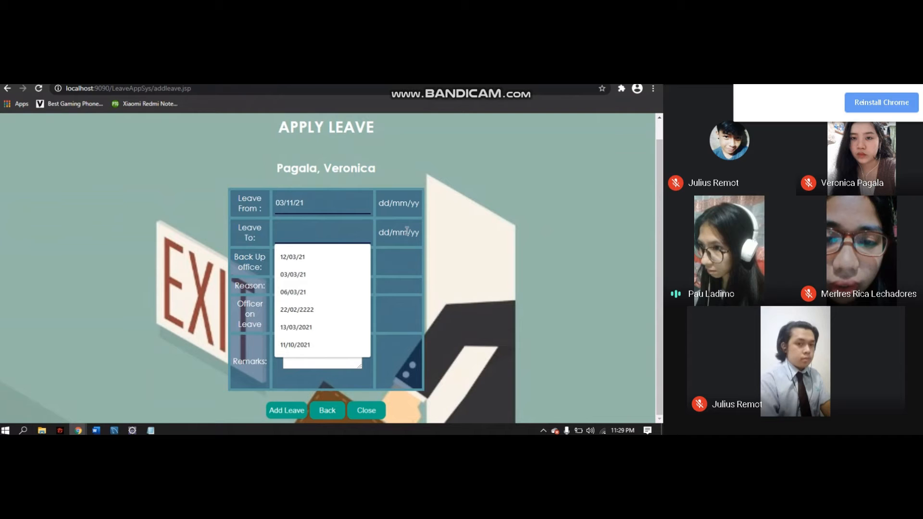
pyautogui.click(295, 344)
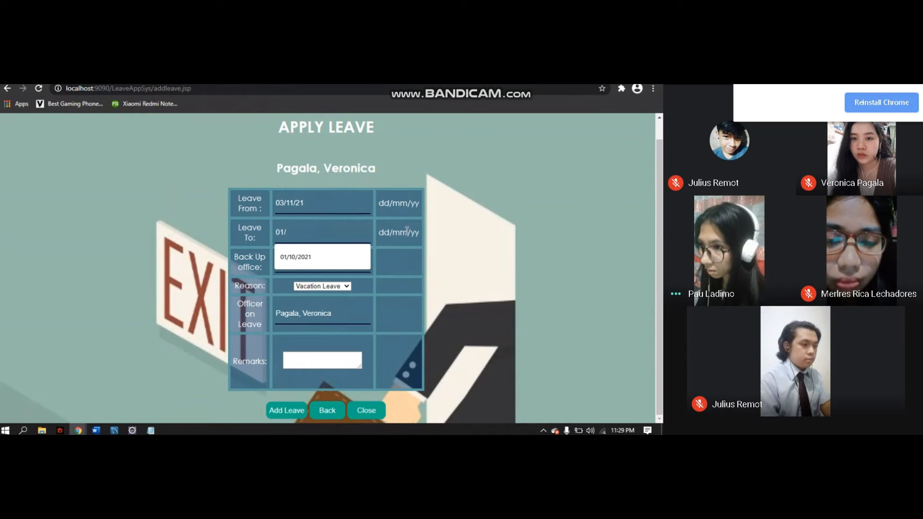
pyautogui.write('11/')
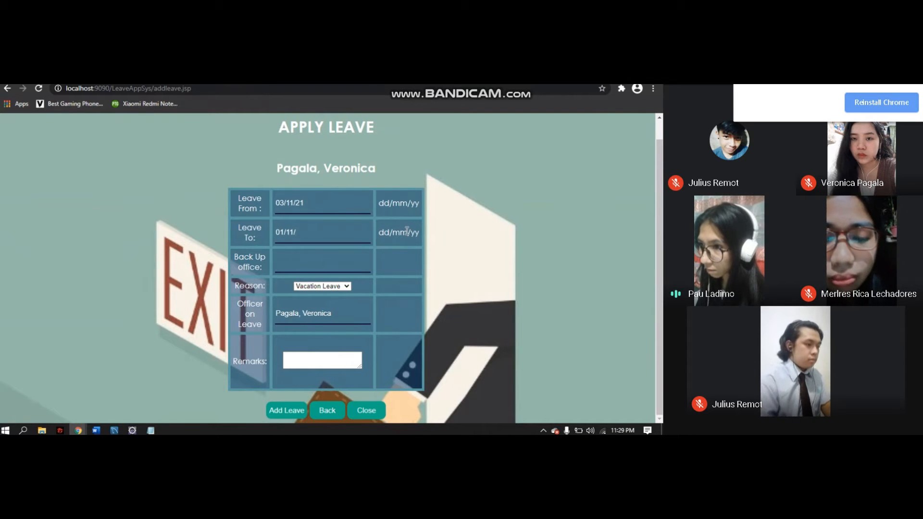
pyautogui.write('2')
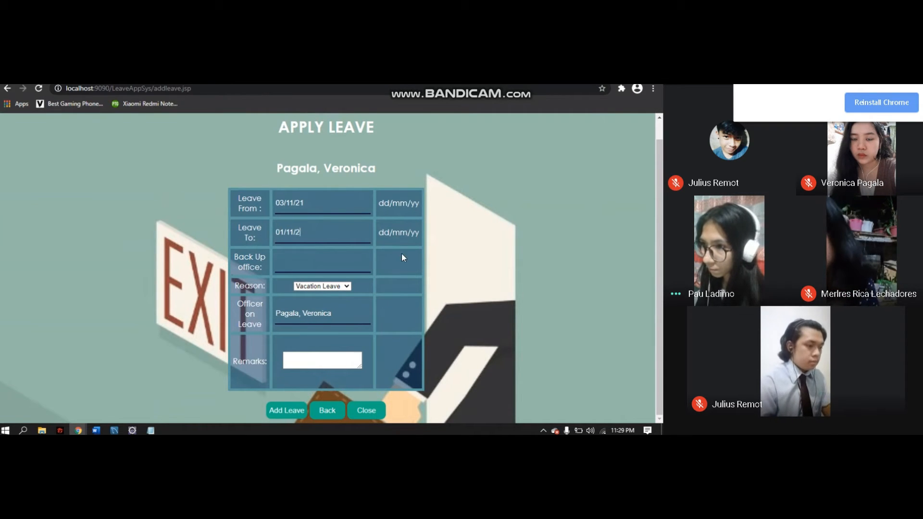
# Step: Set back-up office 12393, reason Medical Leave and remark Fever, then submit
pyautogui.click(322, 261)
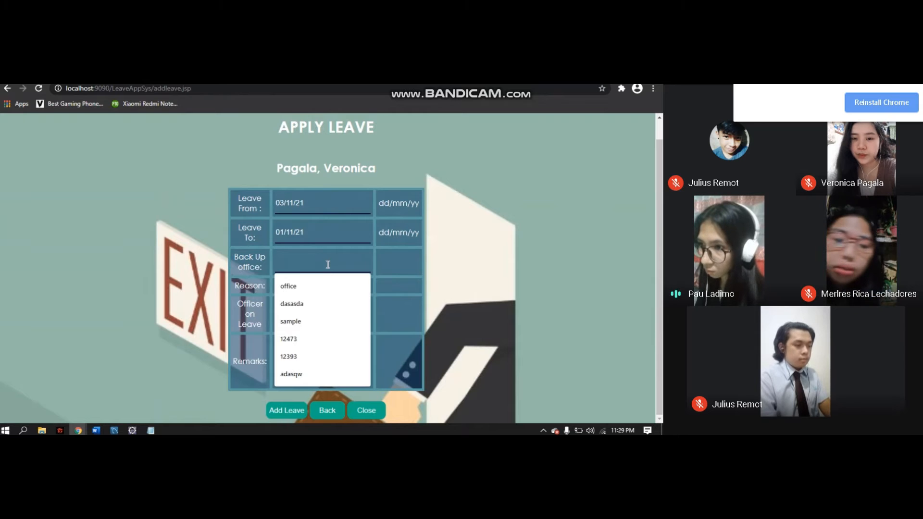
pyautogui.write('1')
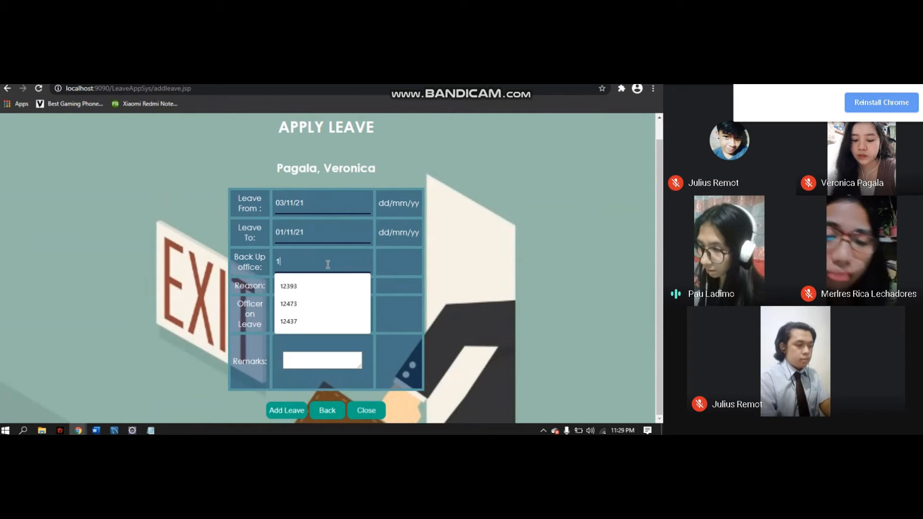
pyautogui.click(288, 286)
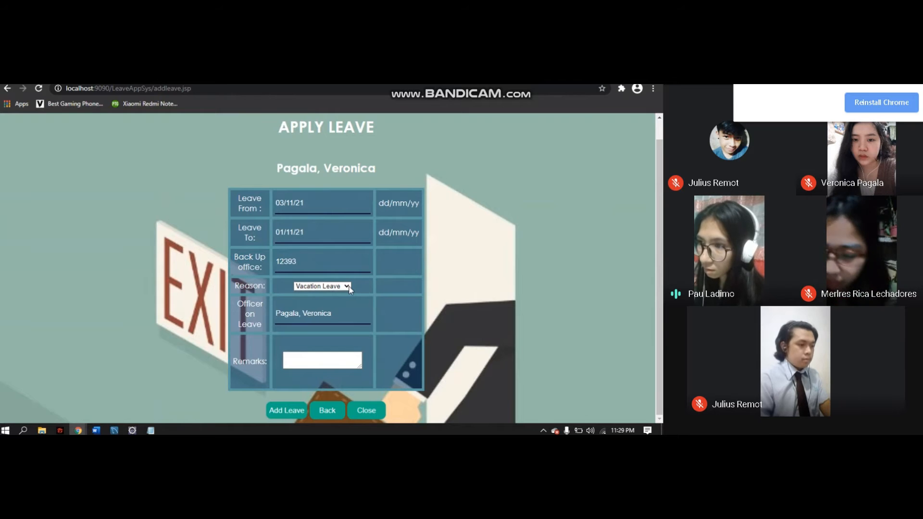
pyautogui.click(322, 286)
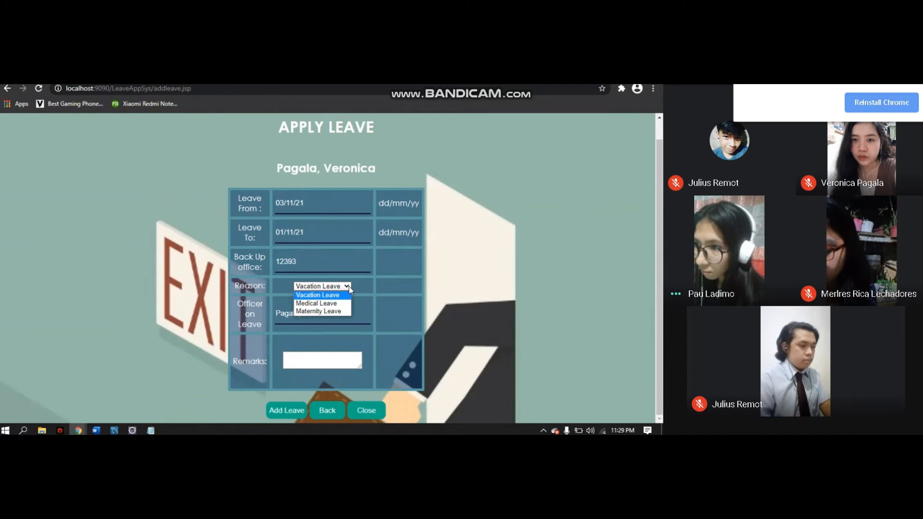
pyautogui.moveTo(317, 303)
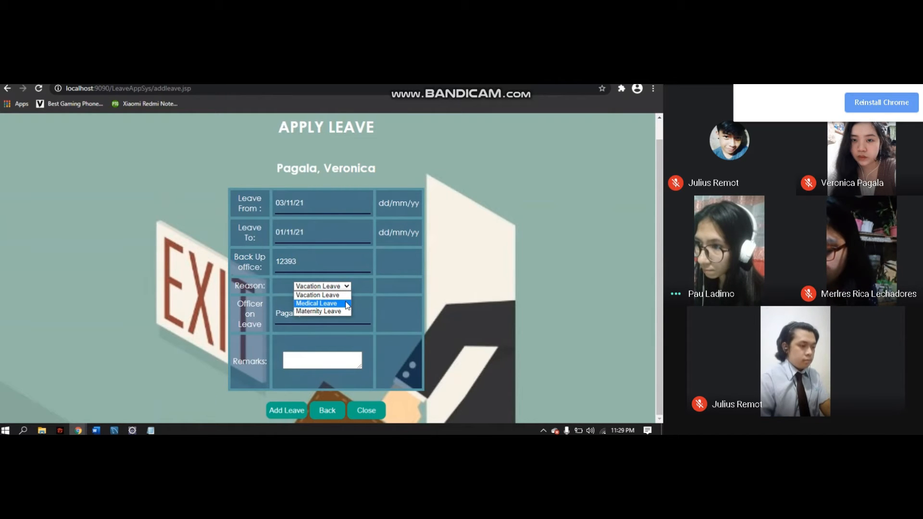
pyautogui.click(317, 303)
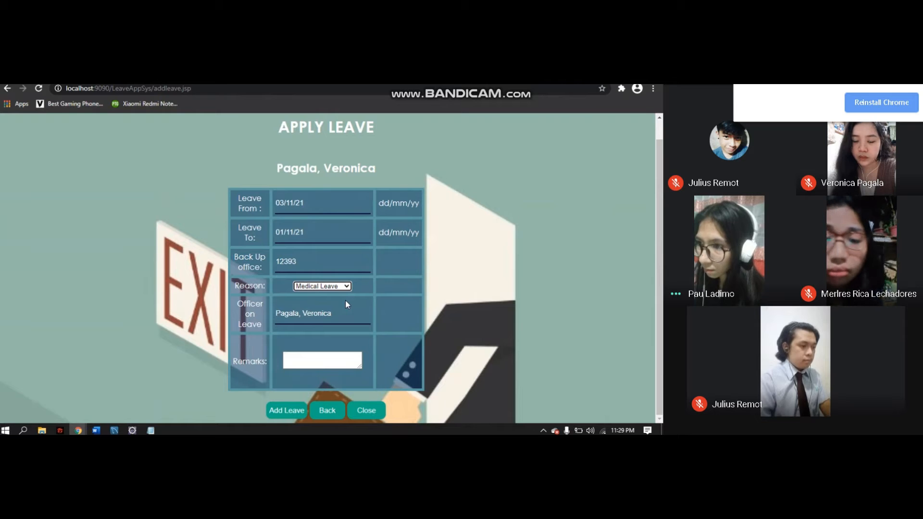
pyautogui.click(322, 360)
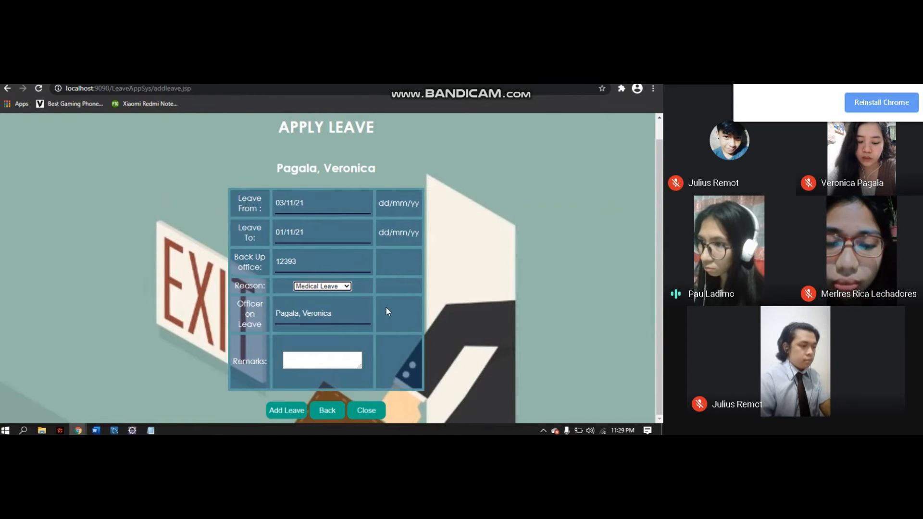
pyautogui.moveTo(396, 325)
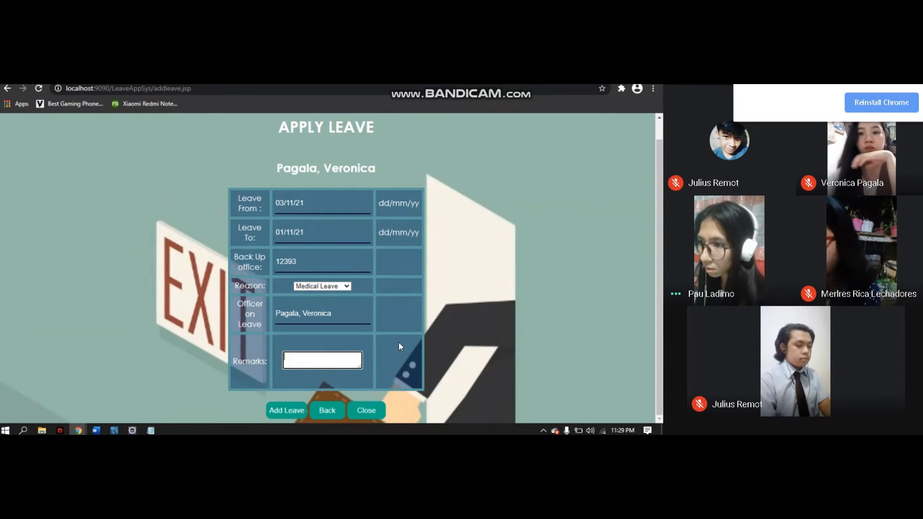
pyautogui.write('Fever')
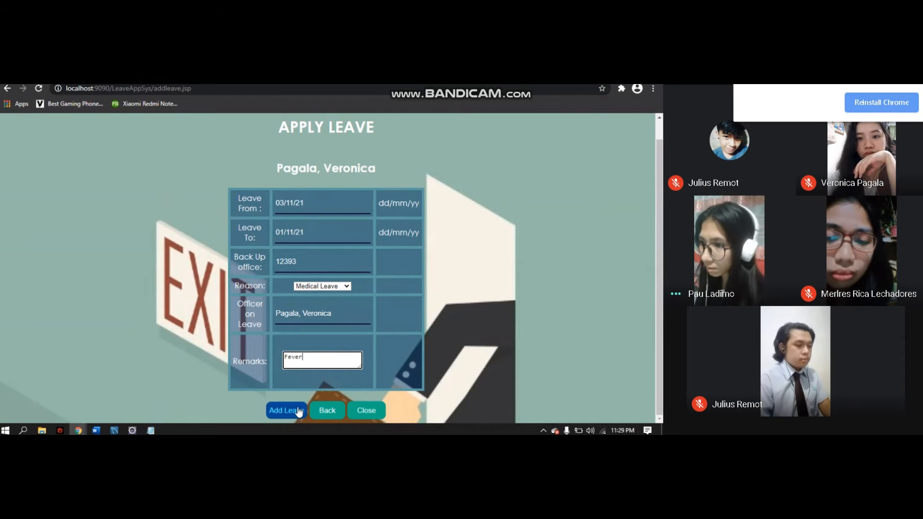
pyautogui.click(286, 410)
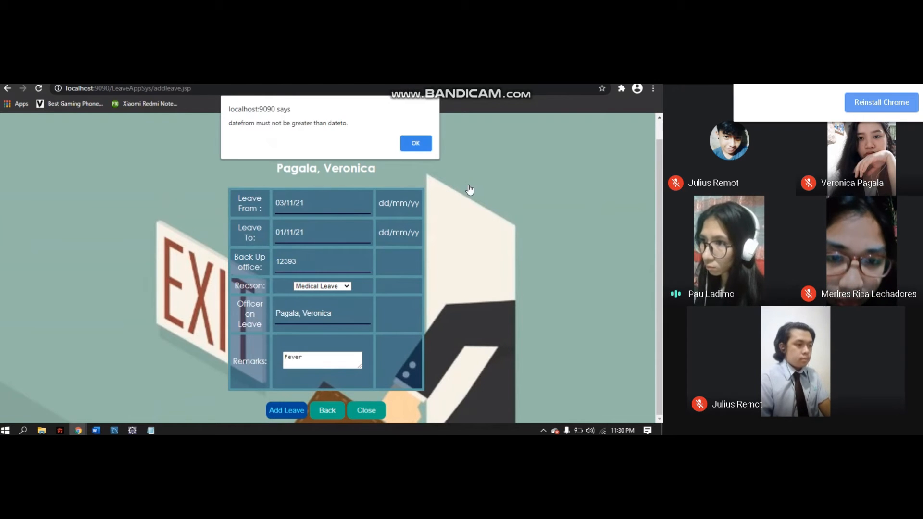
pyautogui.moveTo(440, 179)
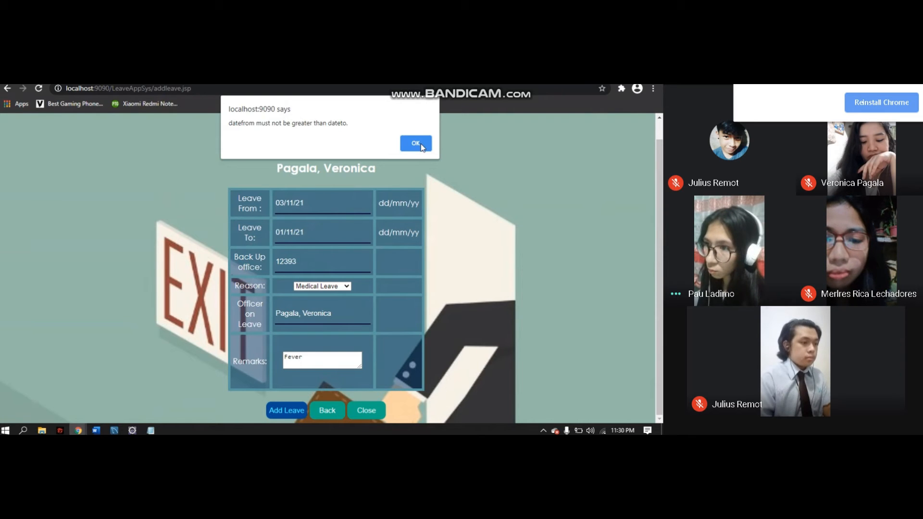
# Step: Dismiss the date-order warning and correct the dates to 01/11/21 through 03/11/21
pyautogui.click(415, 144)
pyautogui.write('01/')
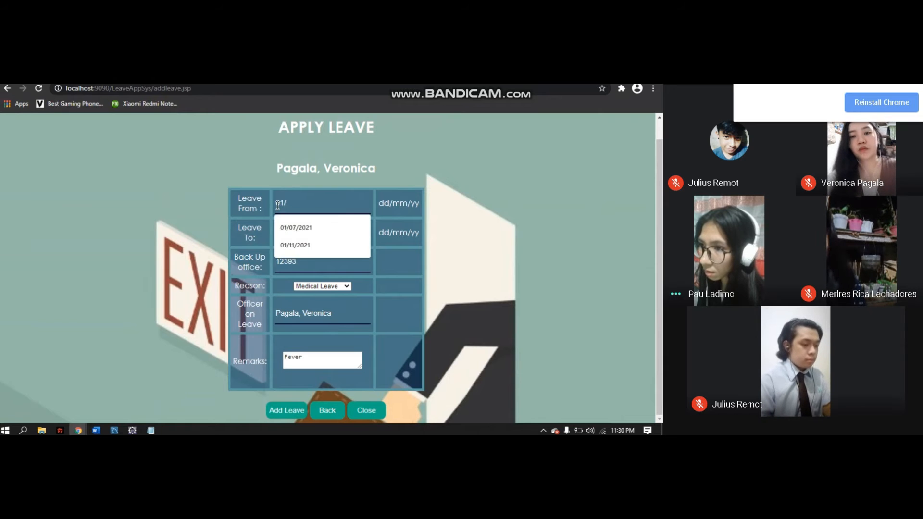
pyautogui.click(294, 246)
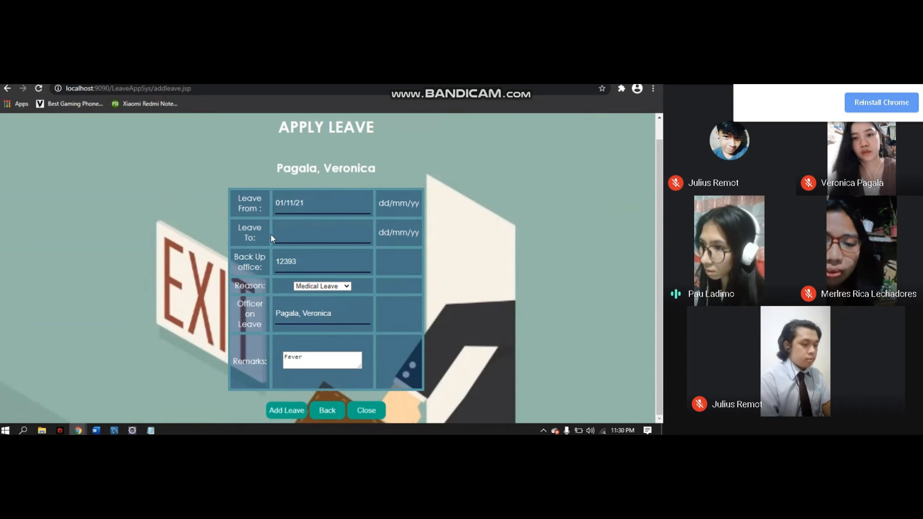
pyautogui.write('03/11/21')
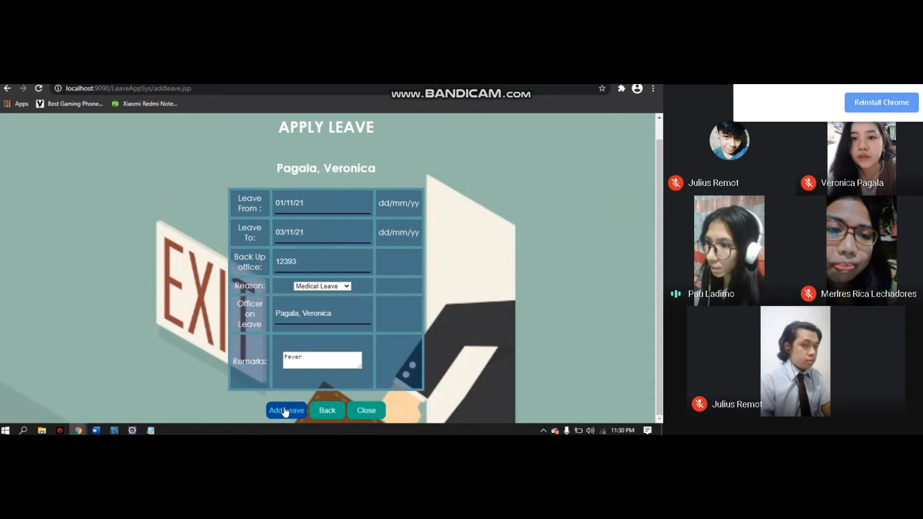
# Step: Resubmit, dismiss the invalid date format alert, and use dates 01/11/2021 to 03/11/2021
pyautogui.click(286, 410)
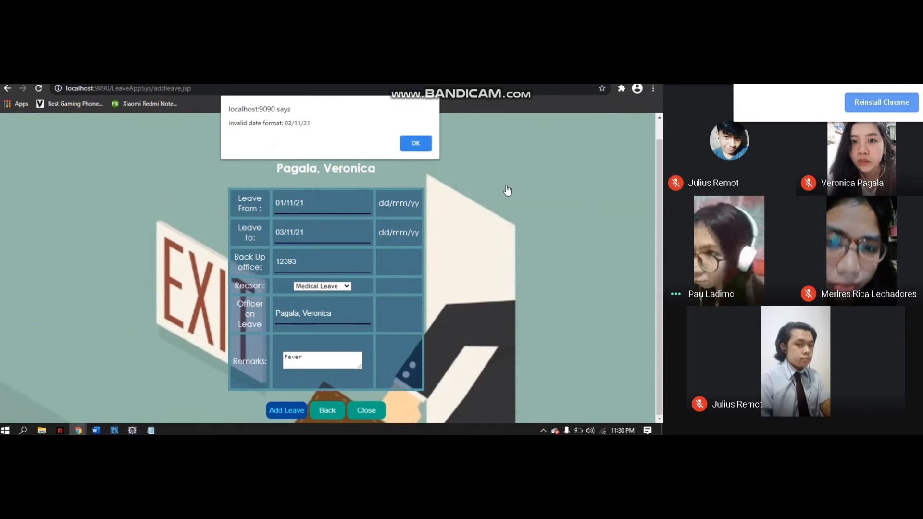
pyautogui.moveTo(506, 197)
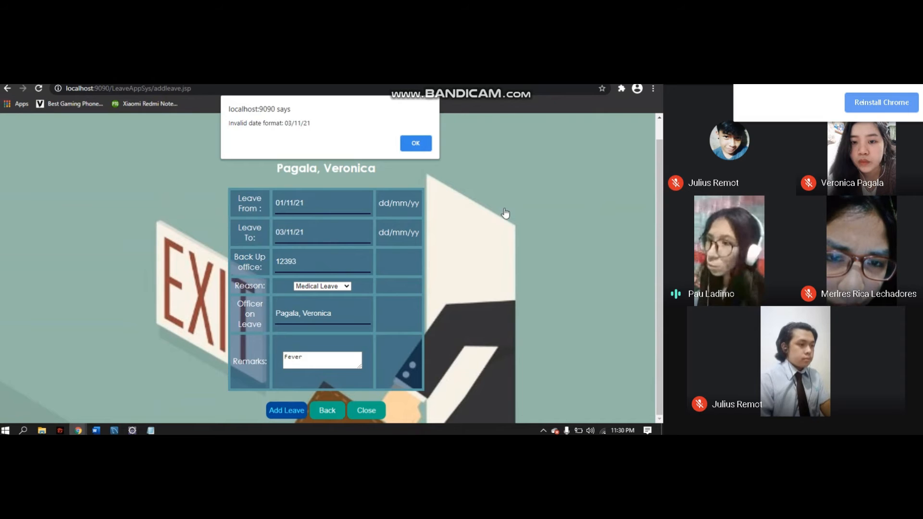
pyautogui.moveTo(456, 184)
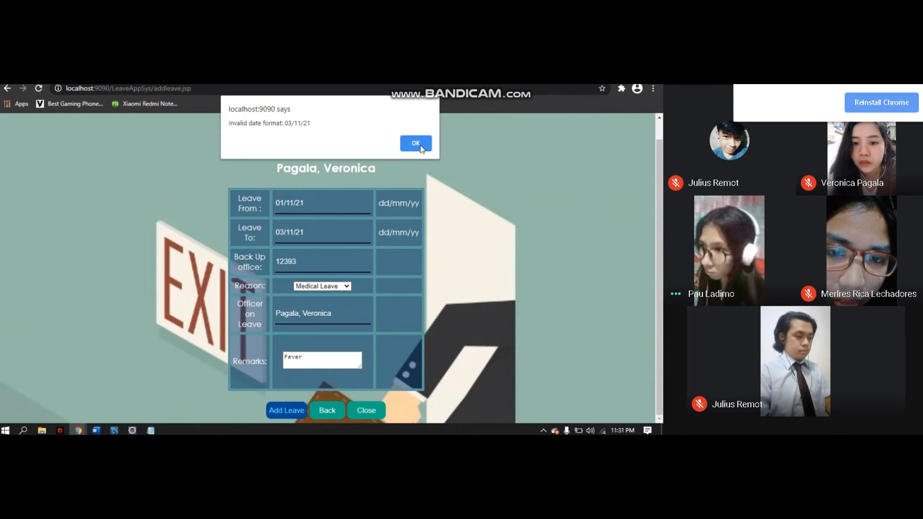
pyautogui.click(415, 144)
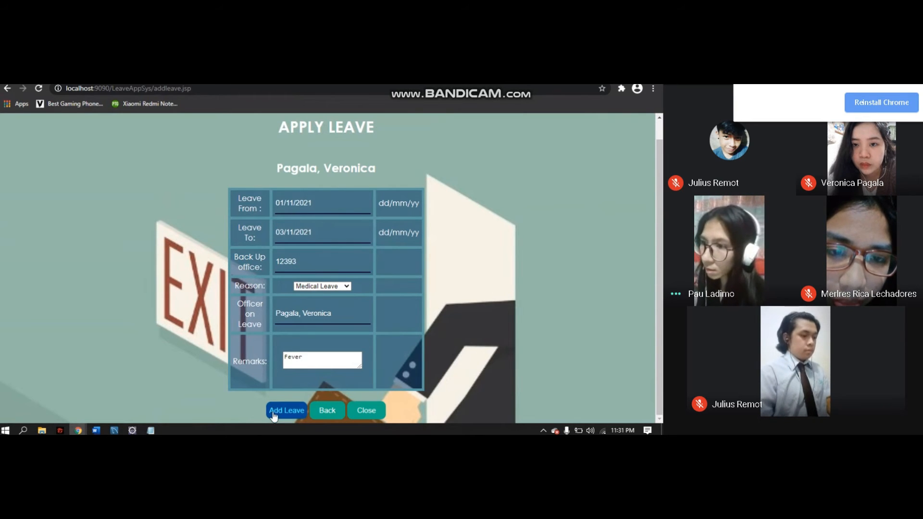
# Step: Add the 2-day Fever Medical Leave and return to the four-entry Leave Details table
pyautogui.click(286, 409)
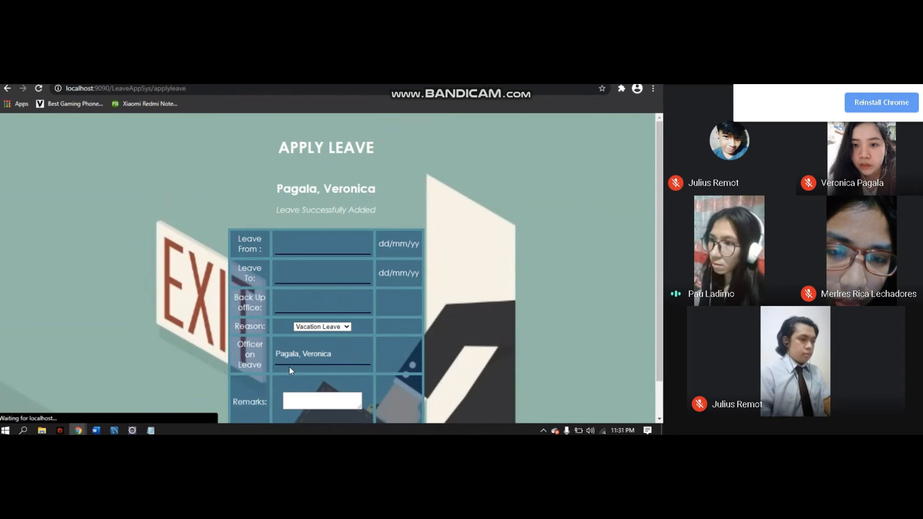
pyautogui.scroll(-3)
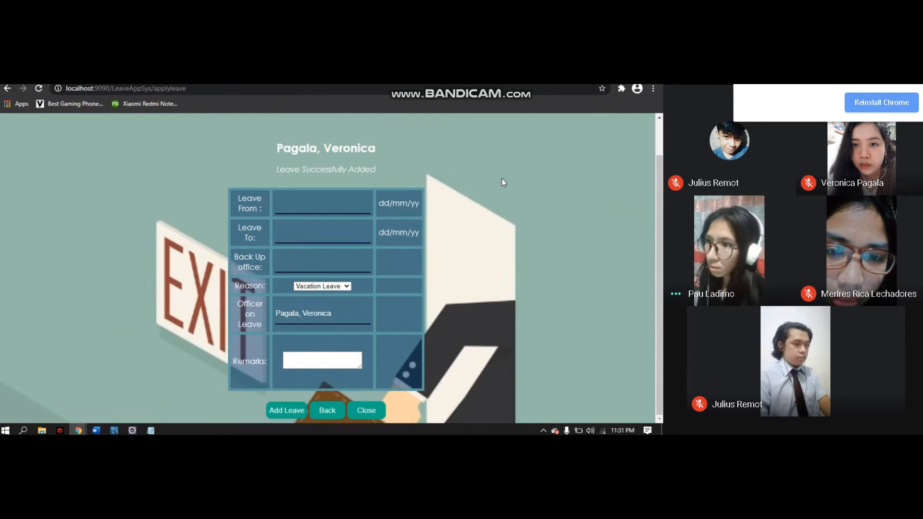
pyautogui.moveTo(372, 191)
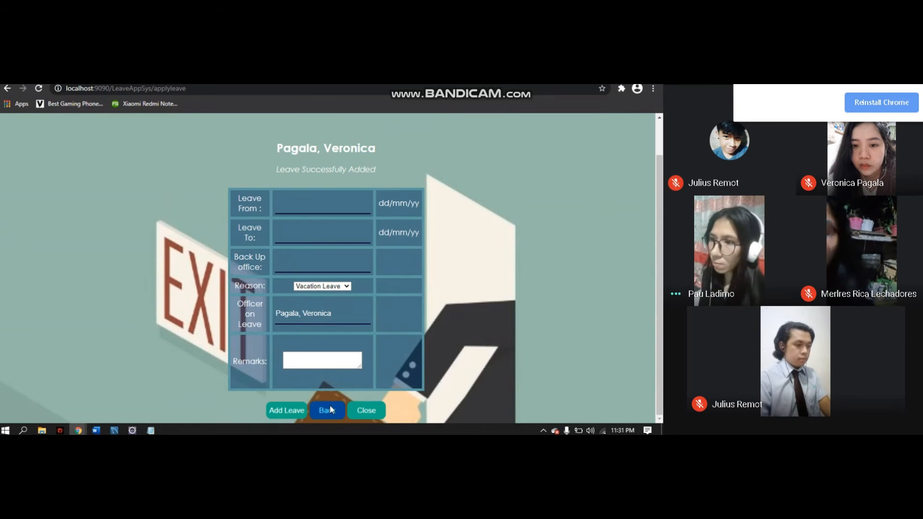
pyautogui.click(327, 409)
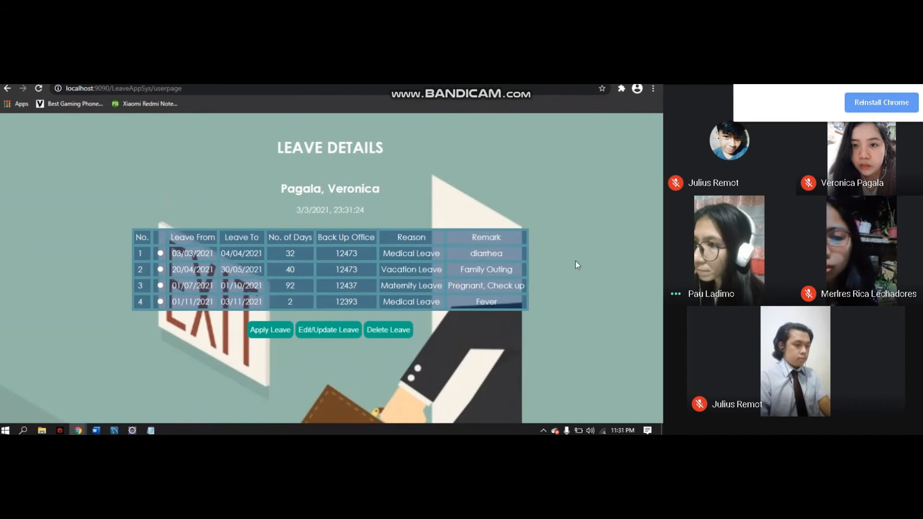
pyautogui.moveTo(127, 310)
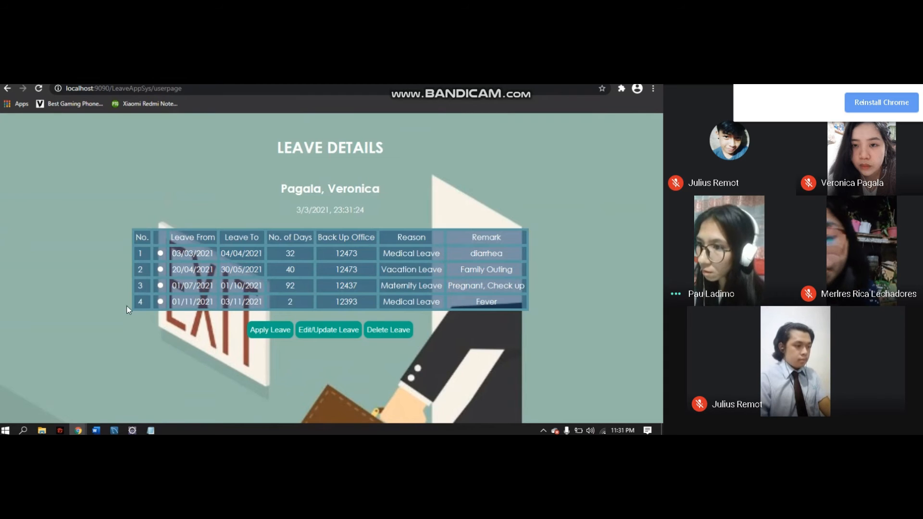
pyautogui.moveTo(535, 299)
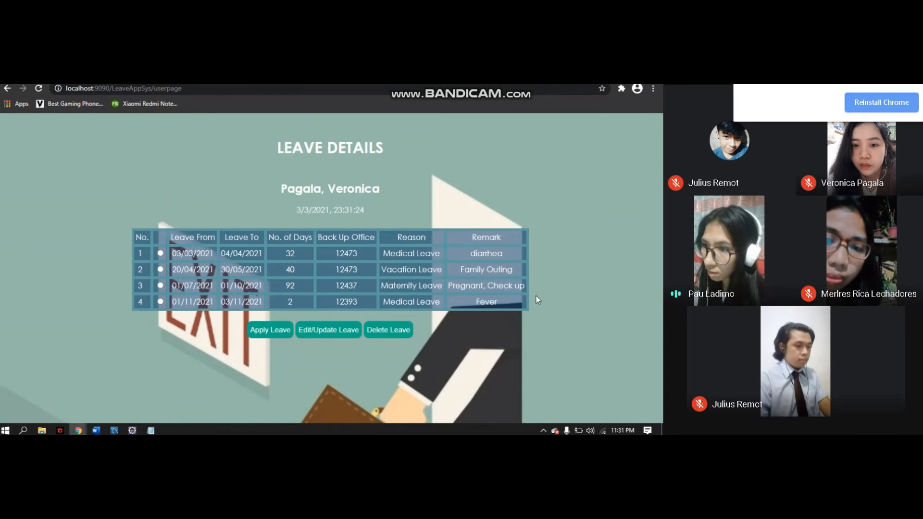
pyautogui.moveTo(123, 304)
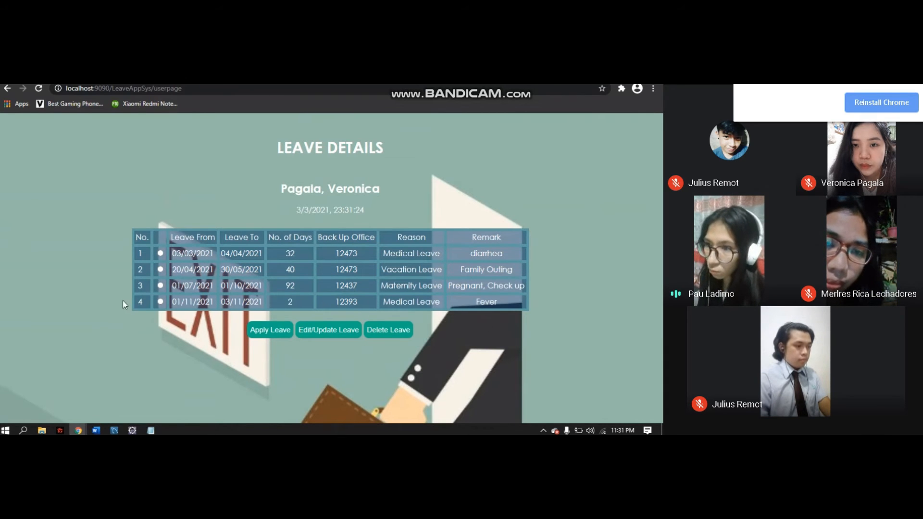
pyautogui.moveTo(543, 318)
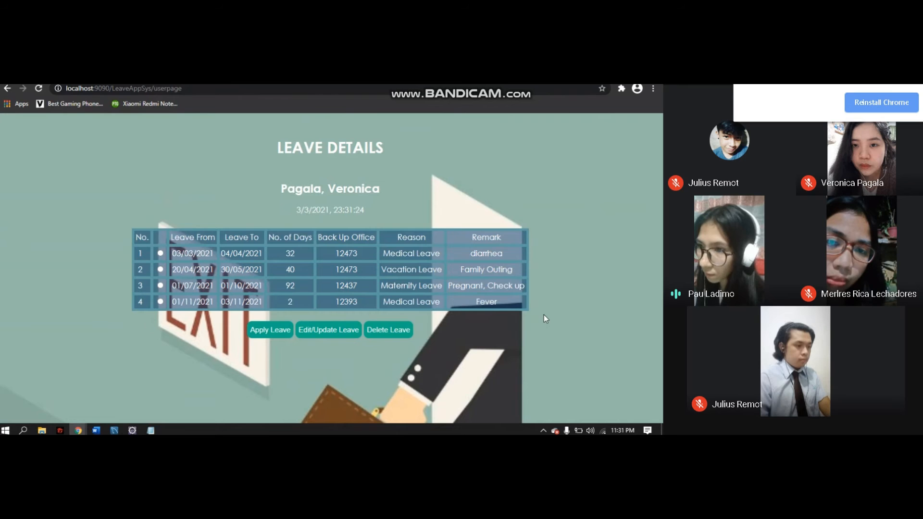
pyautogui.moveTo(122, 307)
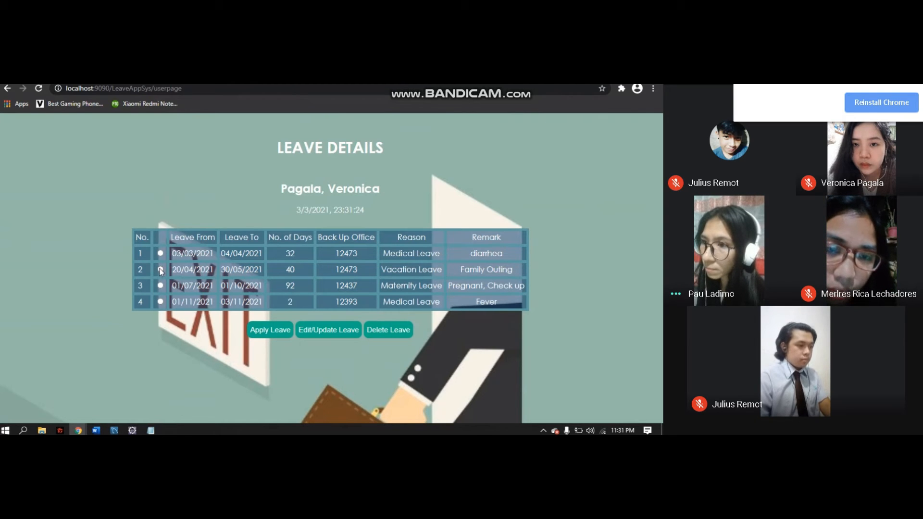
pyautogui.click(160, 269)
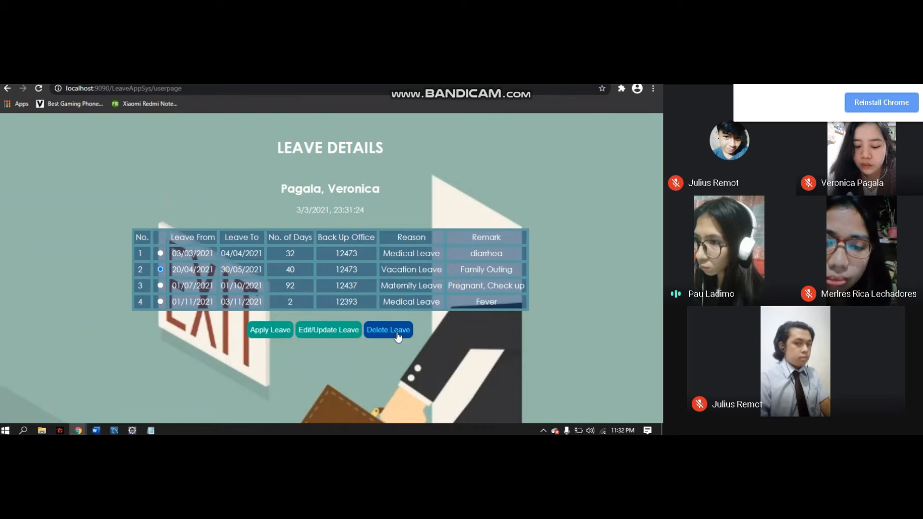
# Step: Delete the 20/04/2021 Vacation Leave row and confirm the deletion
pyautogui.click(387, 329)
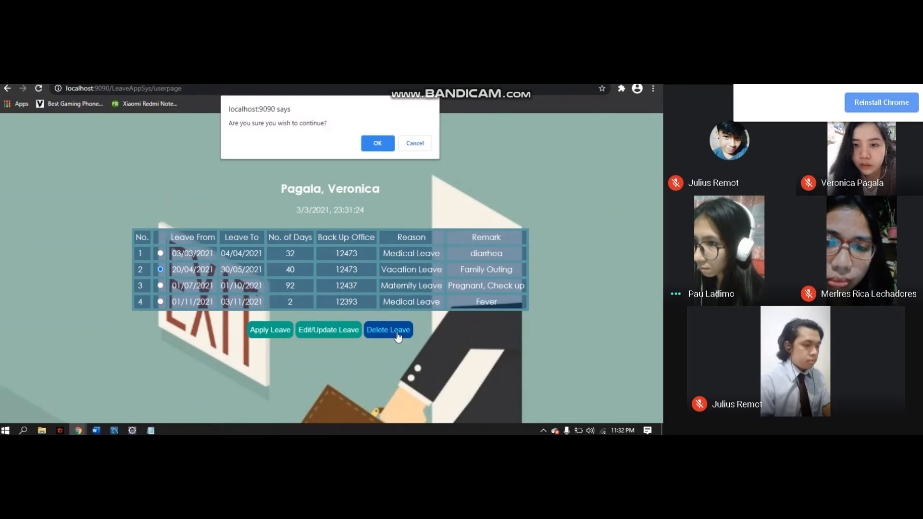
pyautogui.moveTo(265, 138)
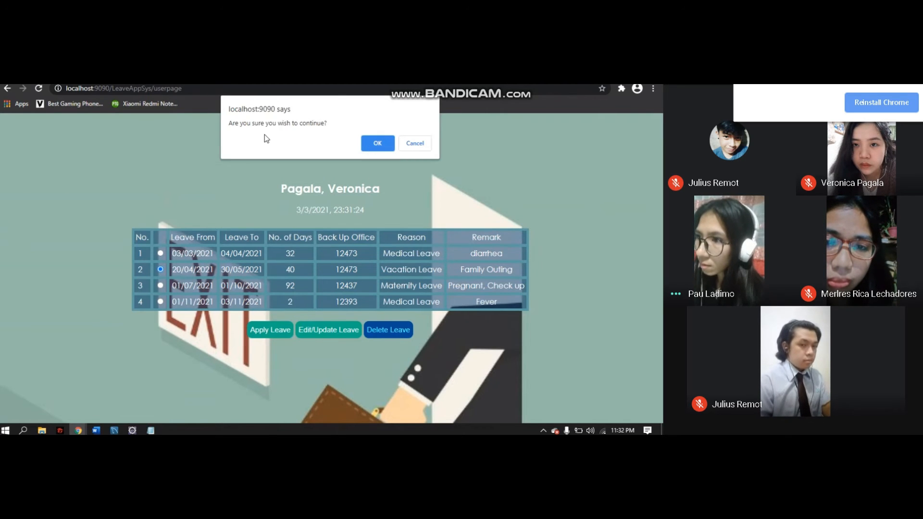
pyautogui.moveTo(322, 142)
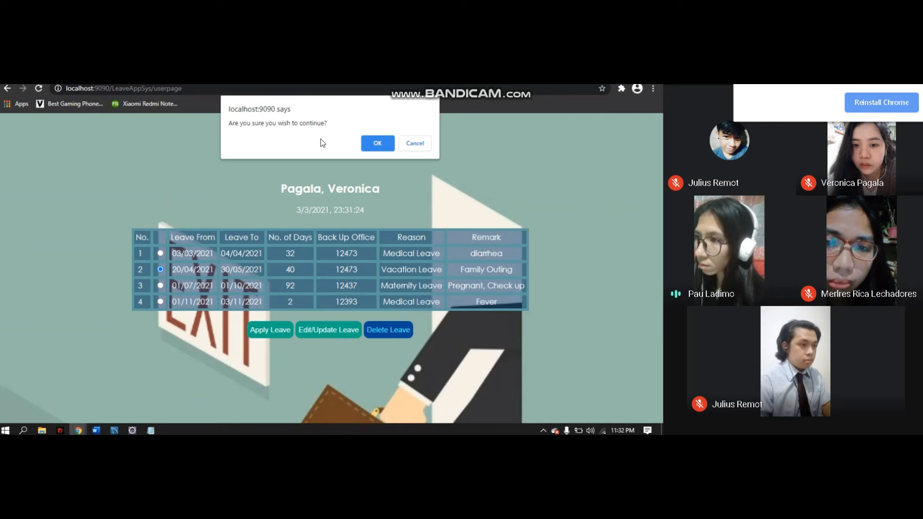
pyautogui.click(377, 142)
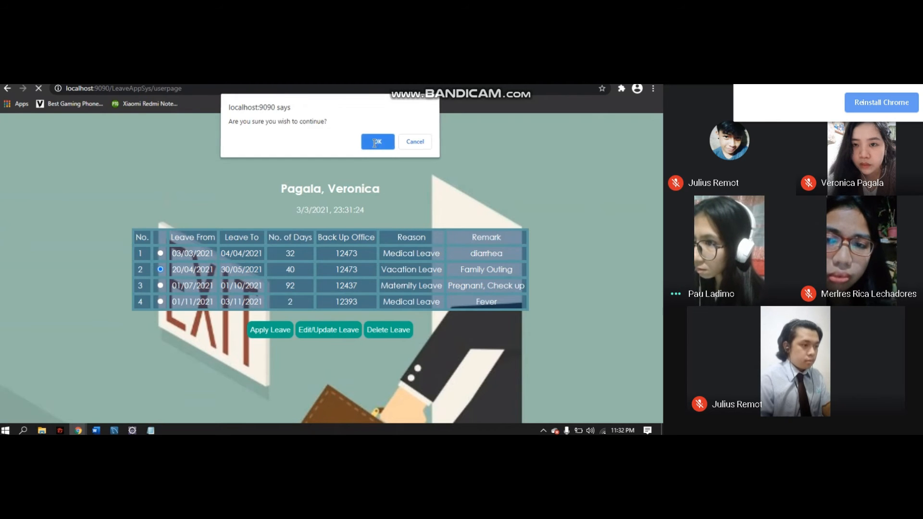
pyautogui.click(376, 142)
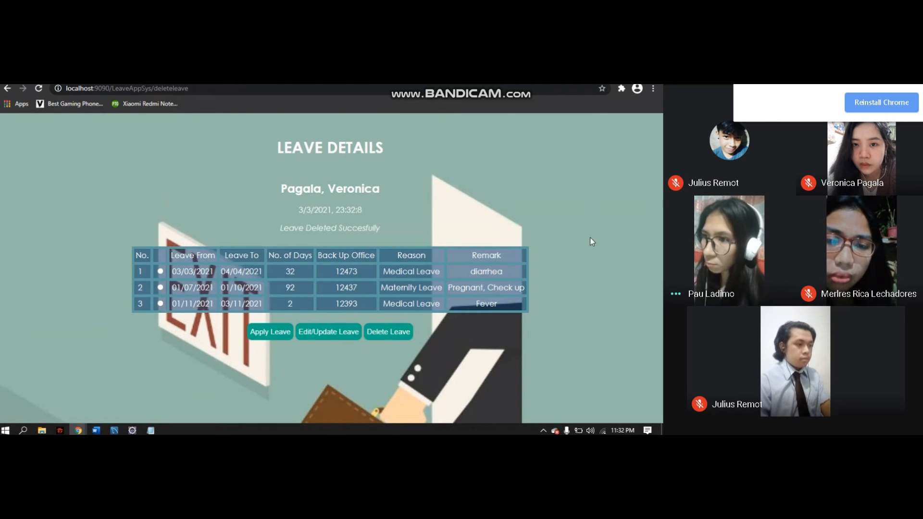
pyautogui.moveTo(600, 240)
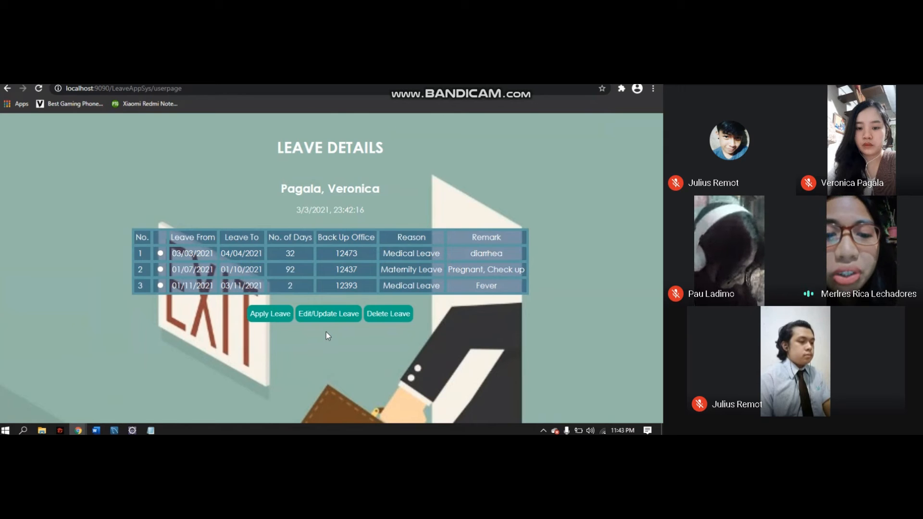
pyautogui.moveTo(141, 297)
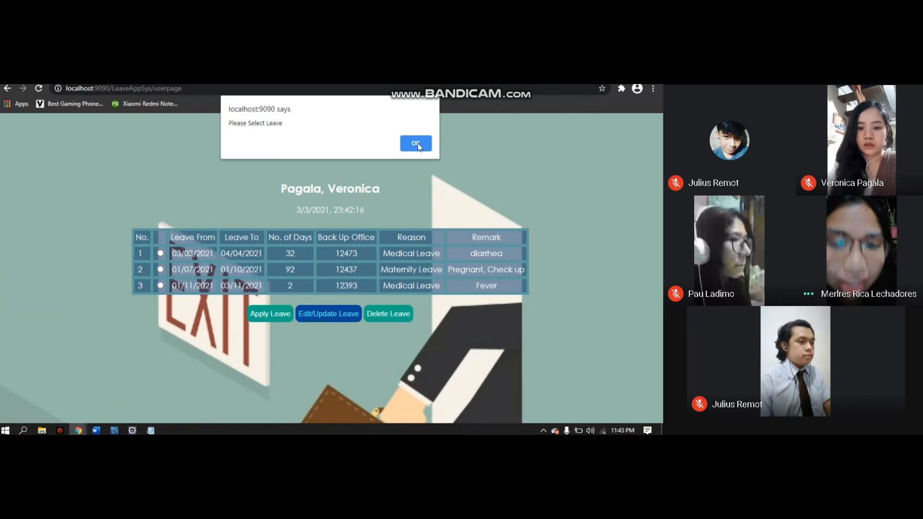
pyautogui.click(415, 143)
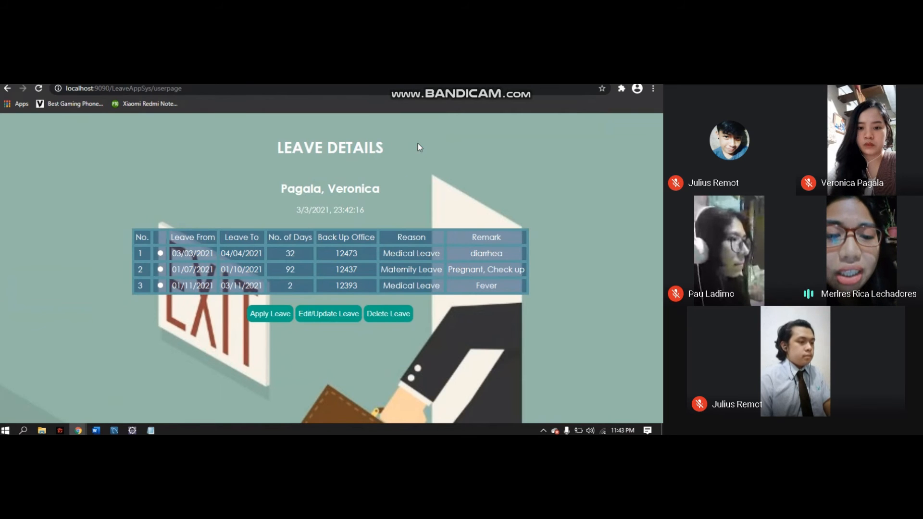
pyautogui.moveTo(183, 344)
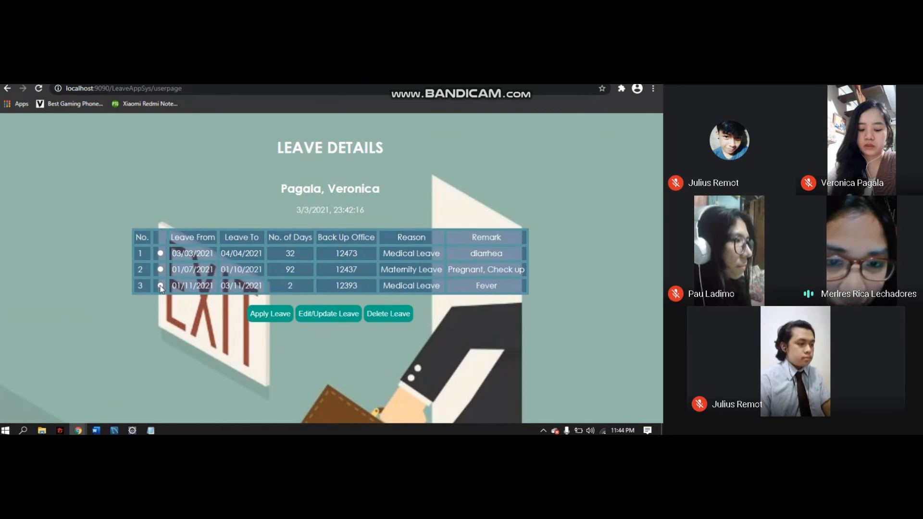
# Step: Select the Fever Medical Leave row for Edit/Update Leave and confirm the edit
pyautogui.click(160, 285)
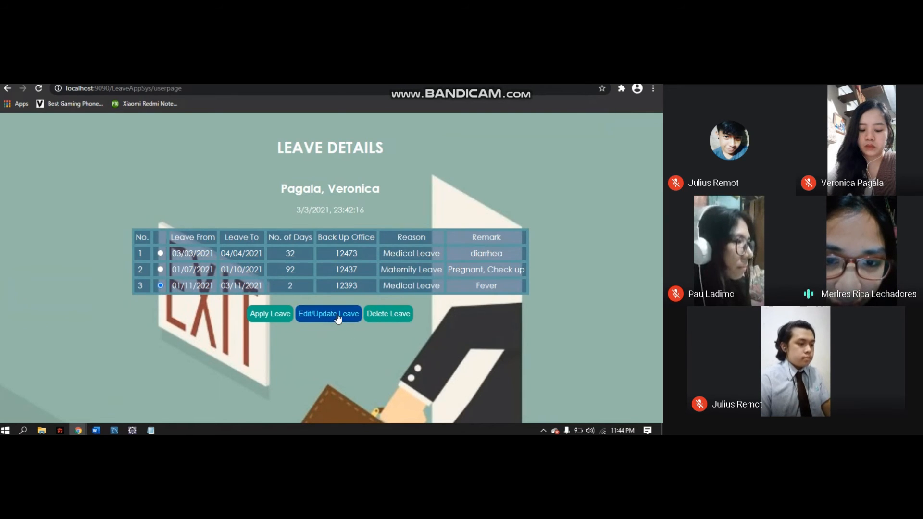
pyautogui.click(327, 313)
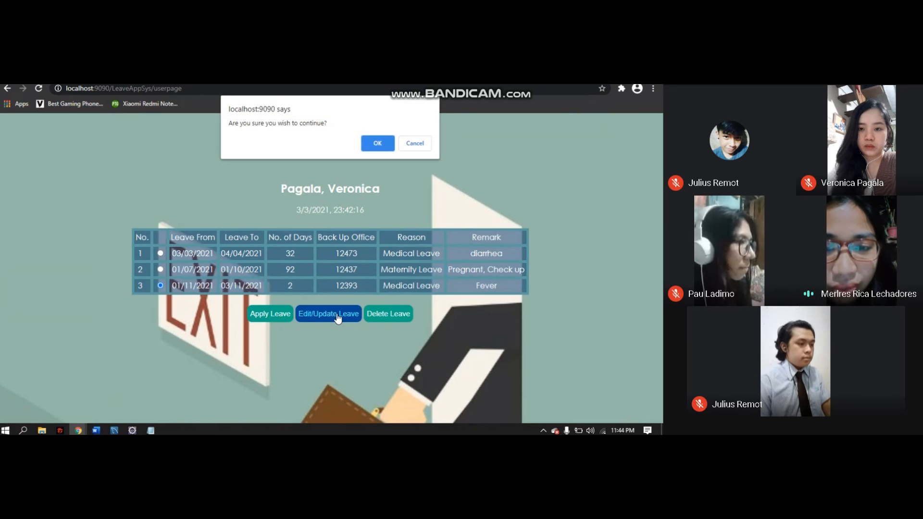
pyautogui.moveTo(322, 165)
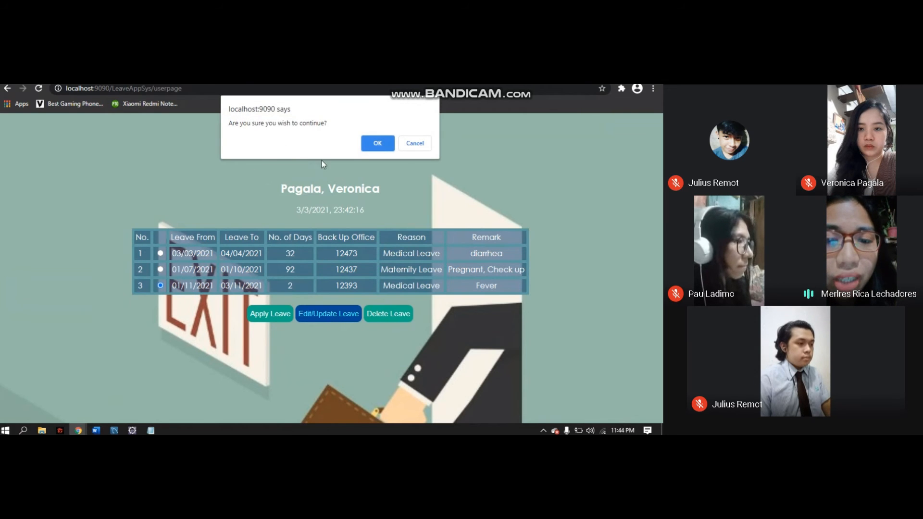
pyautogui.moveTo(466, 167)
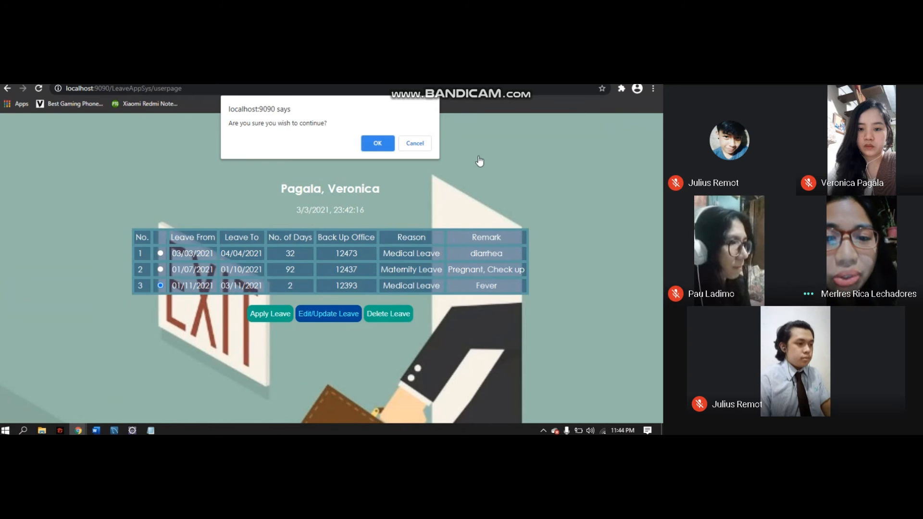
pyautogui.click(377, 144)
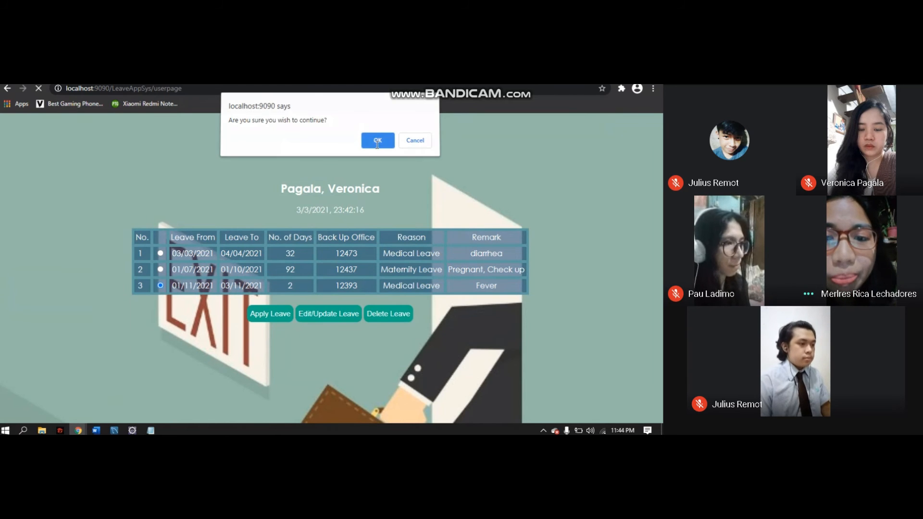
pyautogui.click(377, 140)
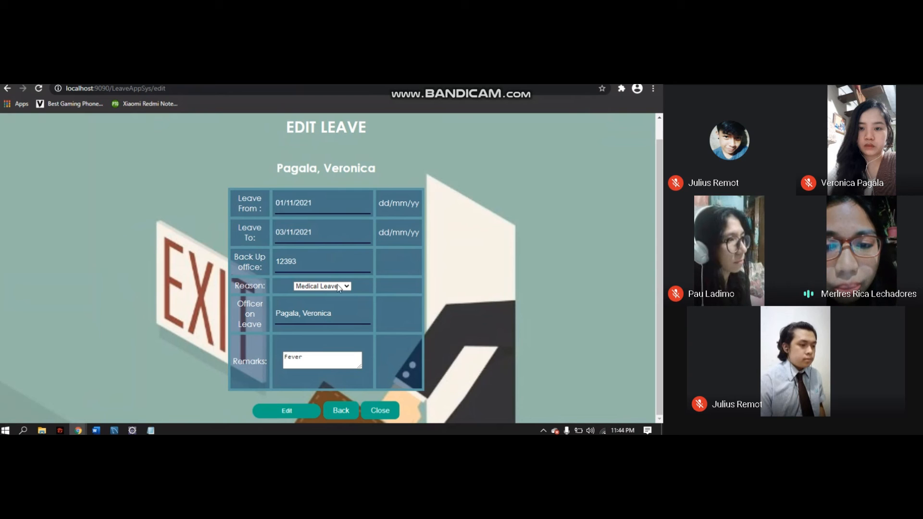
# Step: Set the reason to Maternity Leave and select the Fever remark for removal
pyautogui.click(322, 286)
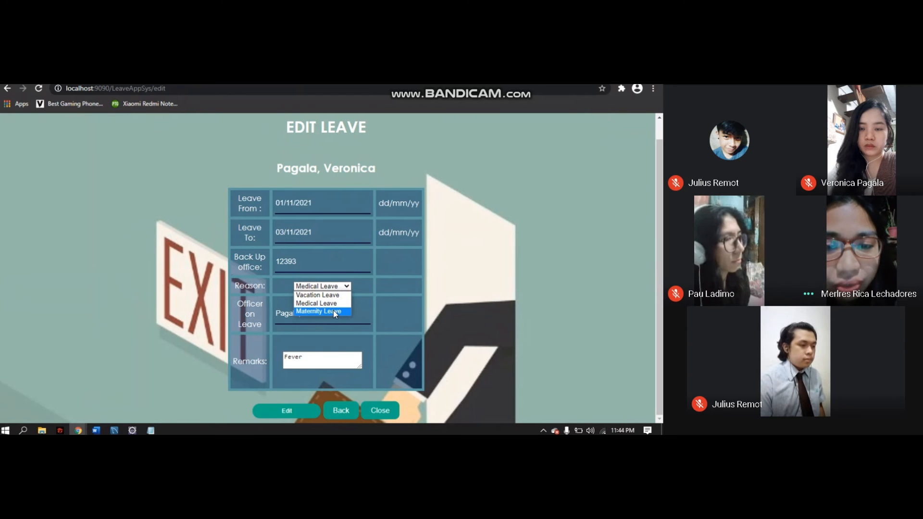
pyautogui.click(318, 310)
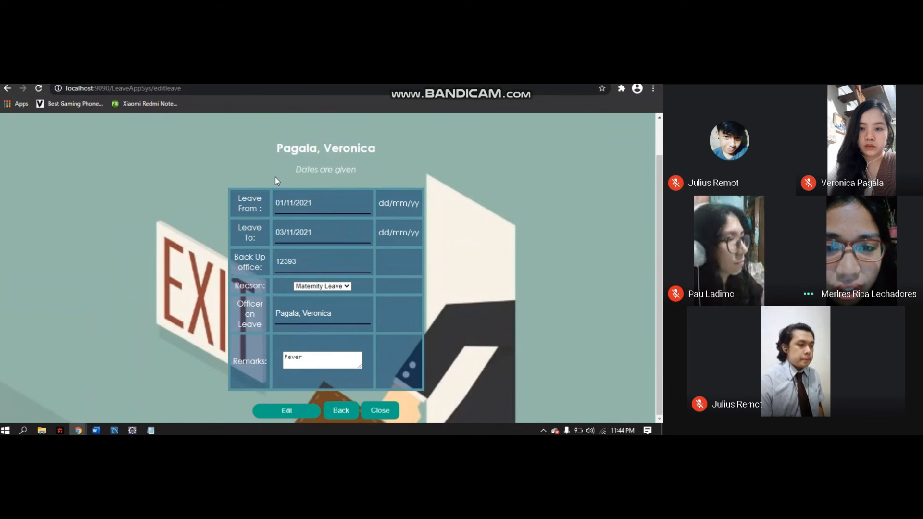
pyautogui.moveTo(330, 184)
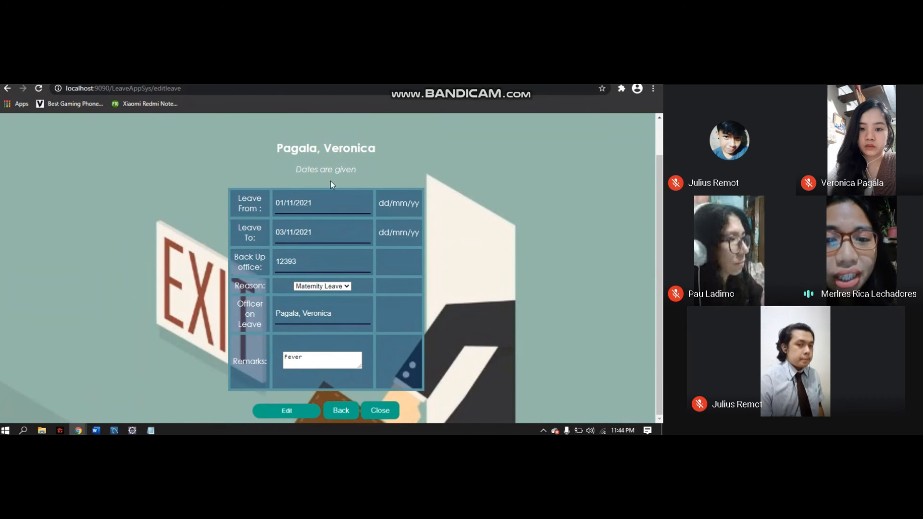
pyautogui.moveTo(357, 160)
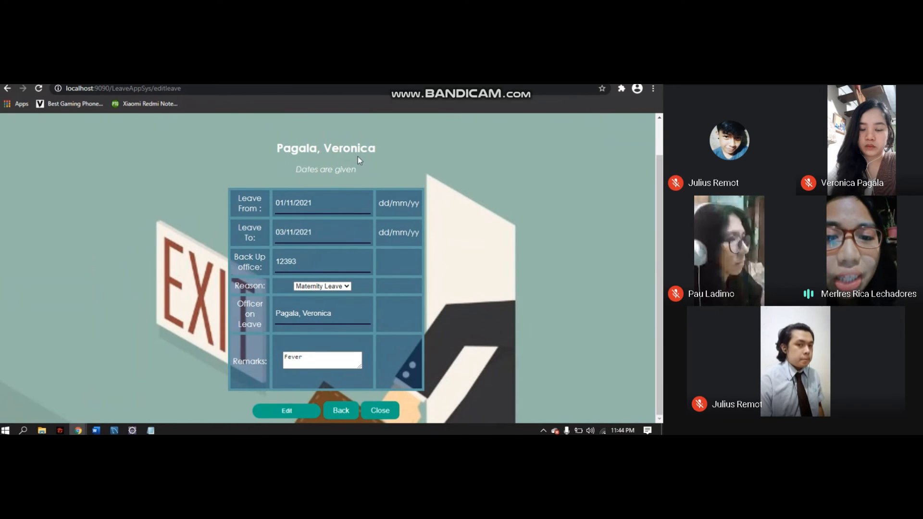
pyautogui.moveTo(404, 150)
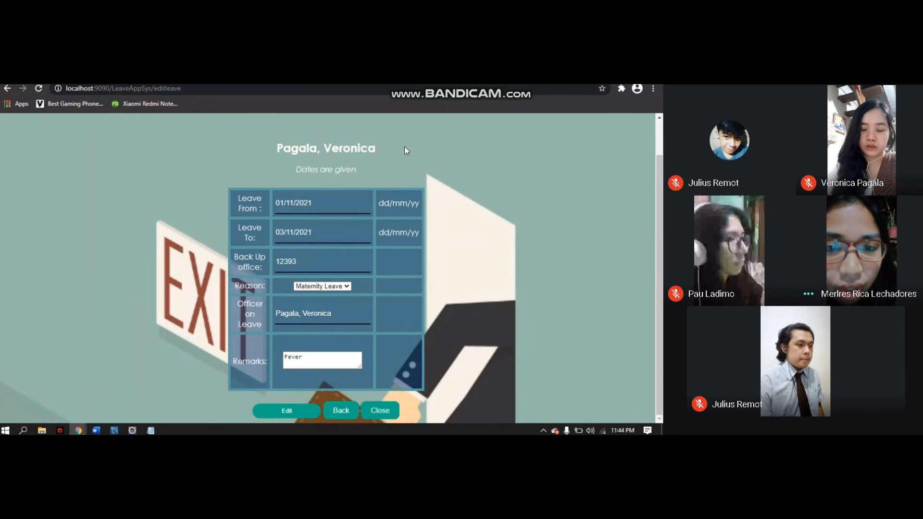
pyautogui.moveTo(475, 150)
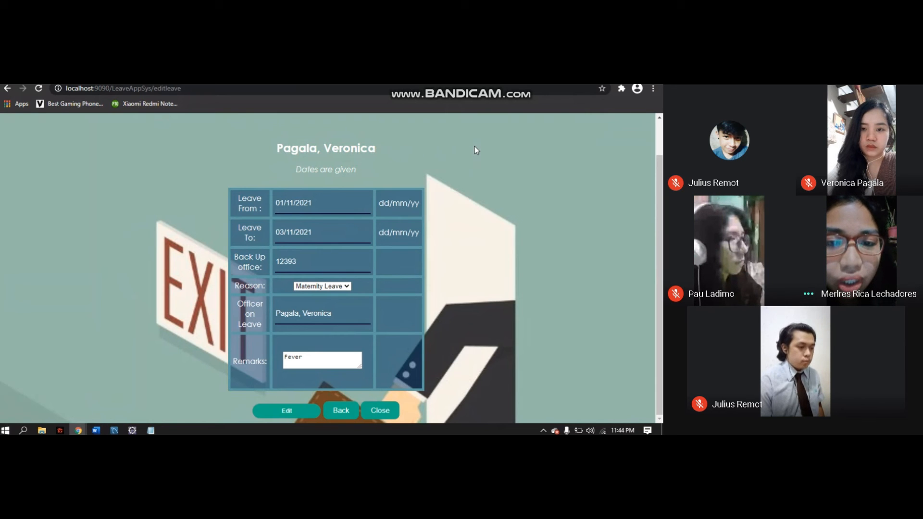
pyautogui.moveTo(459, 281)
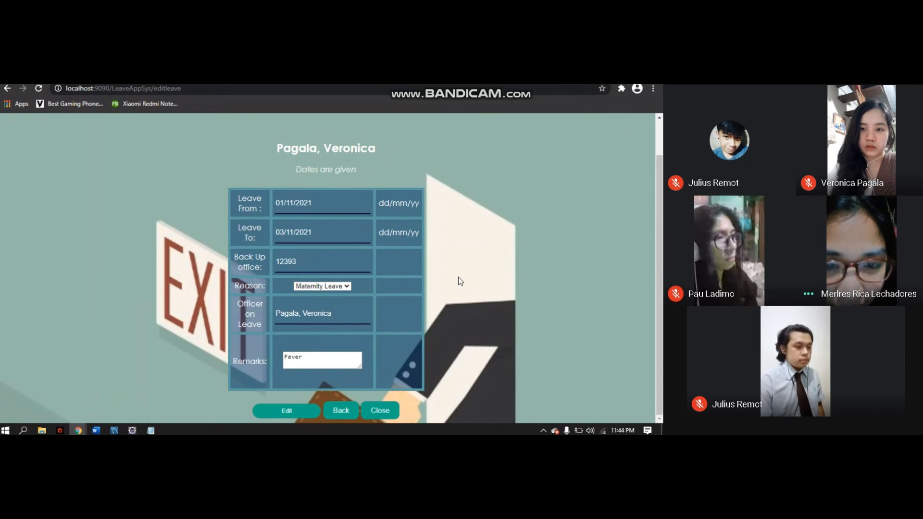
pyautogui.click(322, 359)
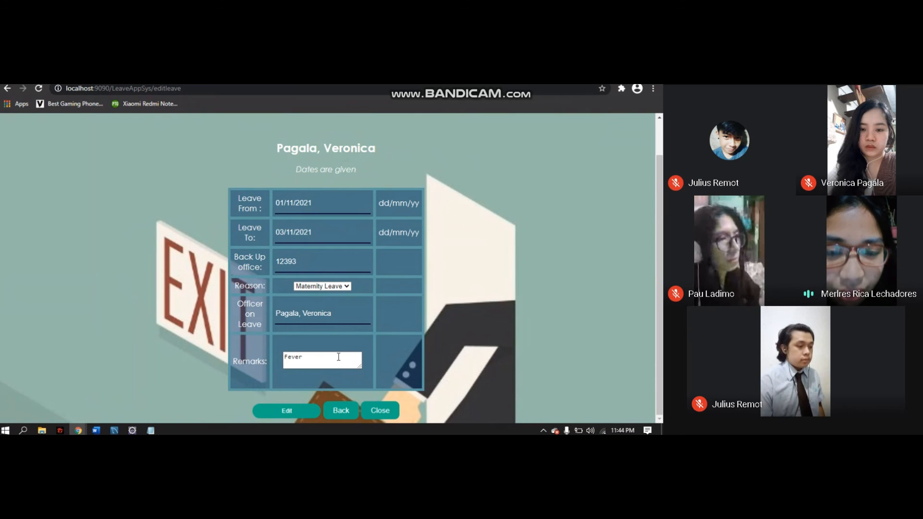
pyautogui.doubleClick(292, 357)
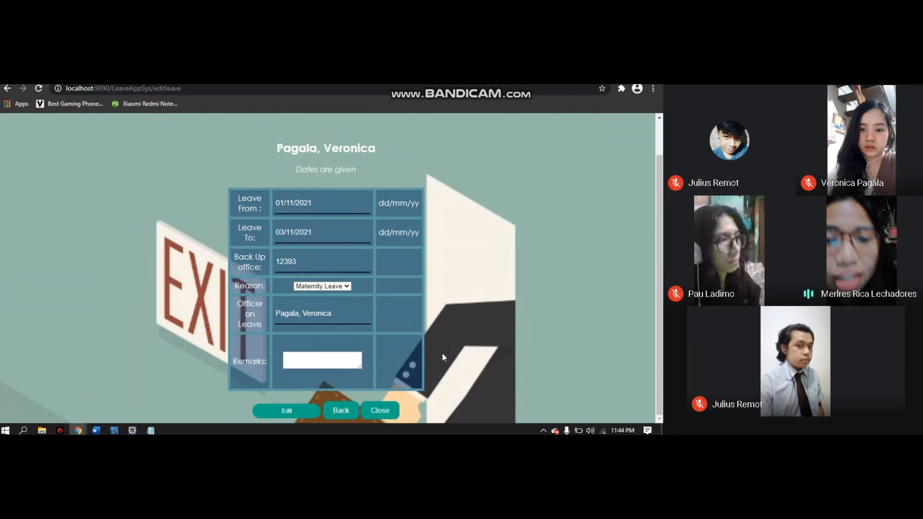
# Step: Set Leave From 04/12/2021 and Leave To 12/12/2021, dismissing the date alert, office 12393
pyautogui.click(322, 360)
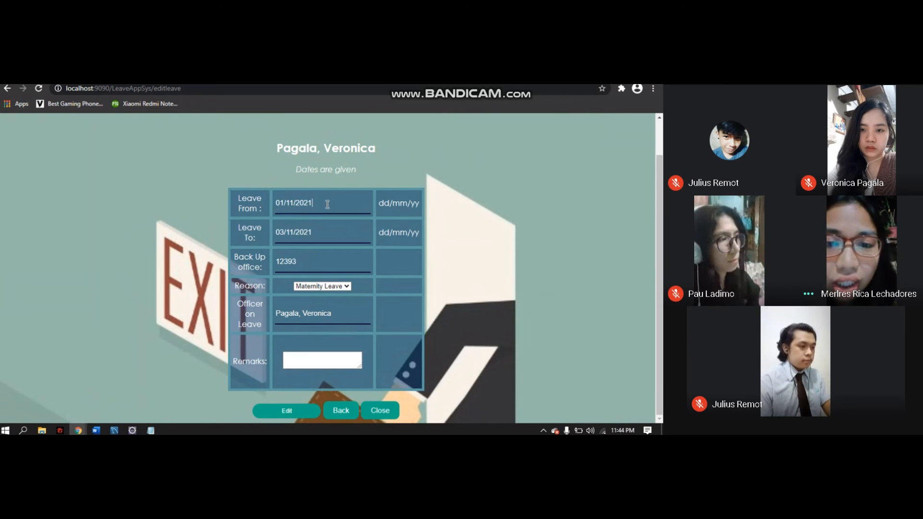
pyautogui.write('93/')
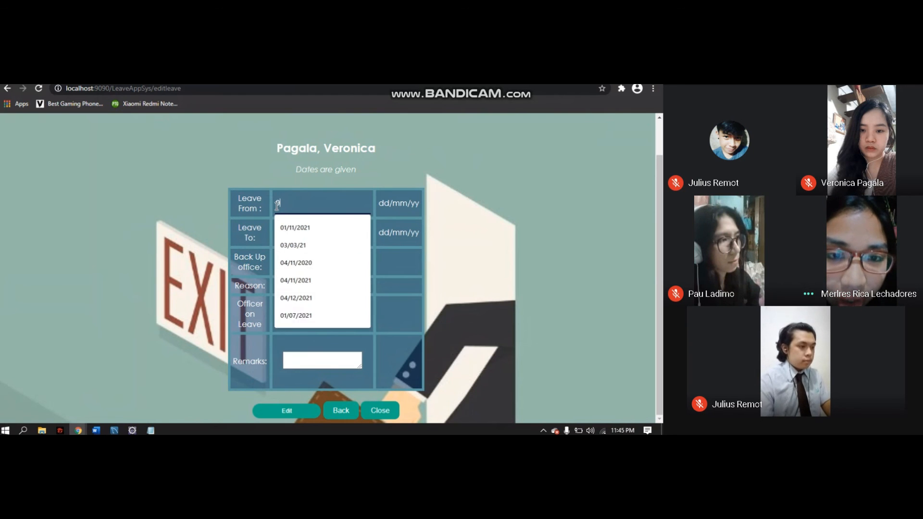
pyautogui.click(296, 298)
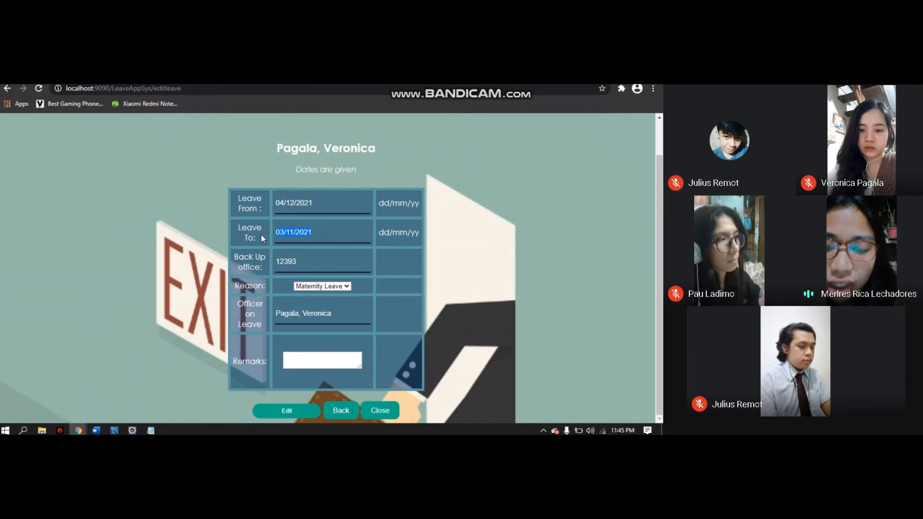
pyautogui.write('12/')
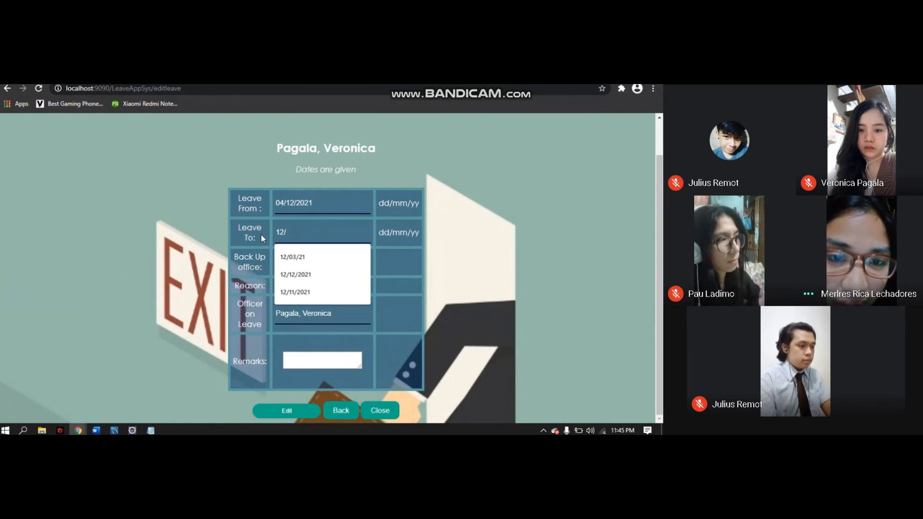
pyautogui.click(295, 292)
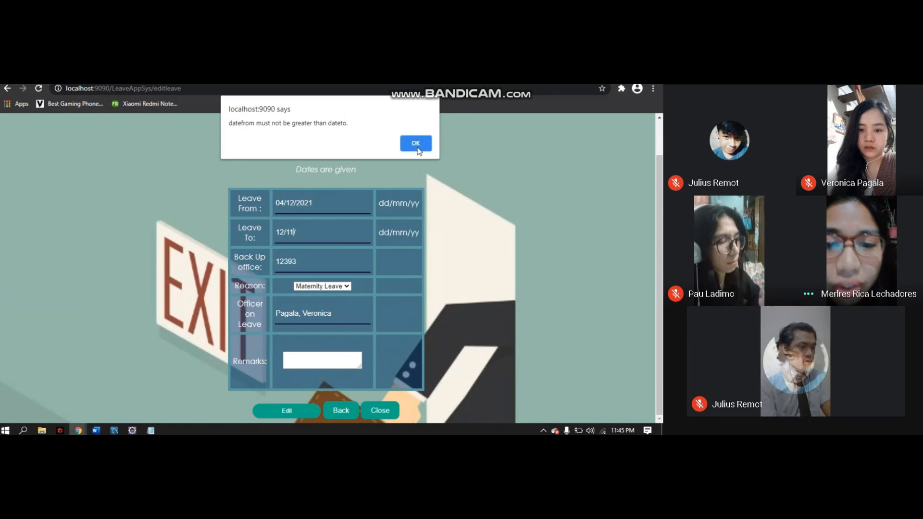
pyautogui.click(415, 143)
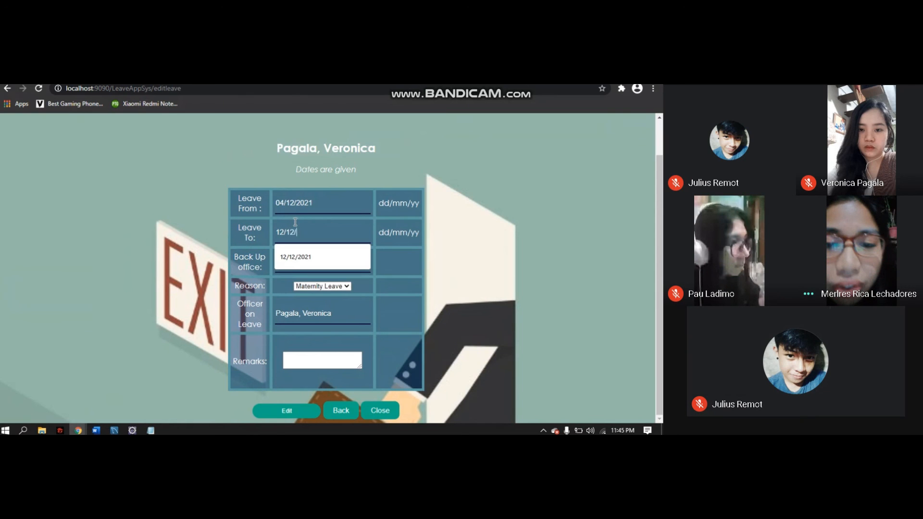
pyautogui.write('12393')
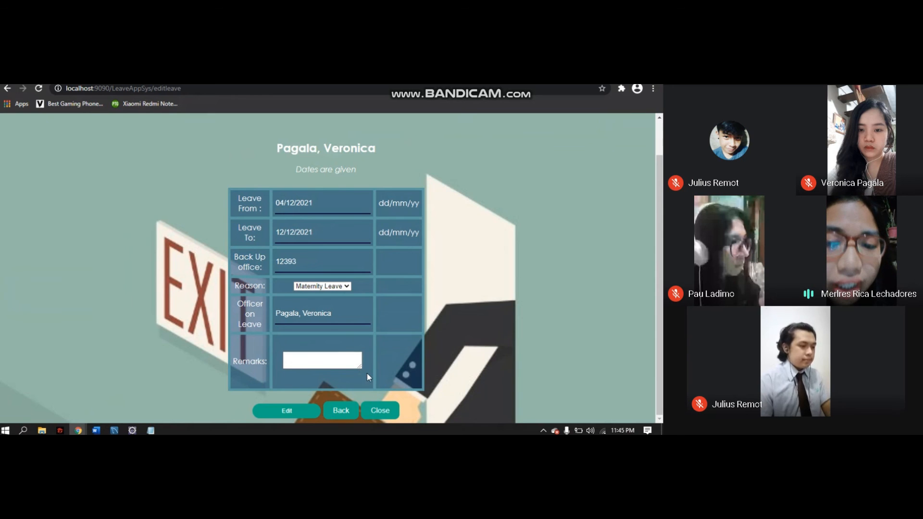
# Step: Enter the remark 'maternity leave'
pyautogui.click(322, 361)
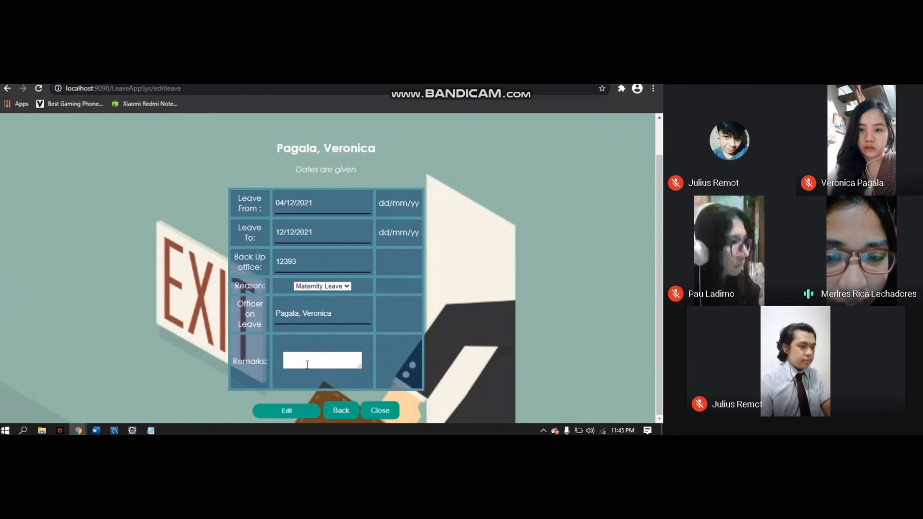
pyautogui.write('mater')
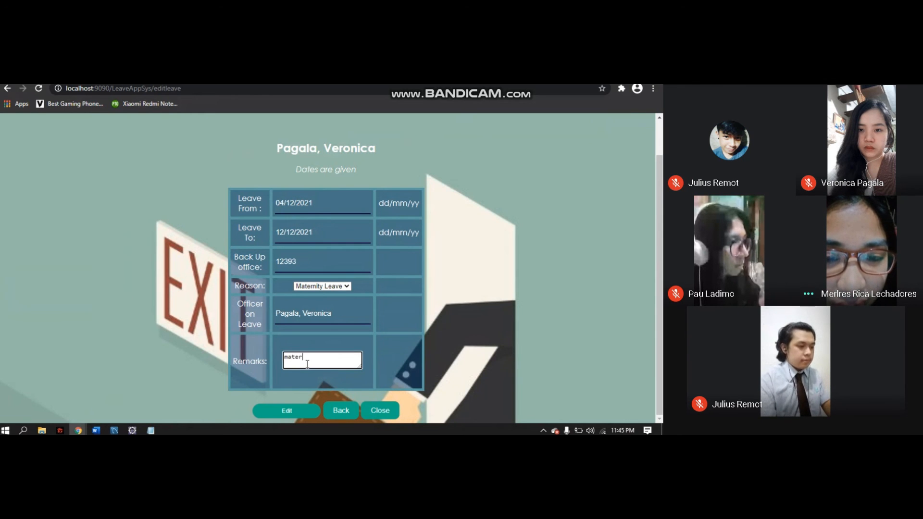
pyautogui.write('nity lea')
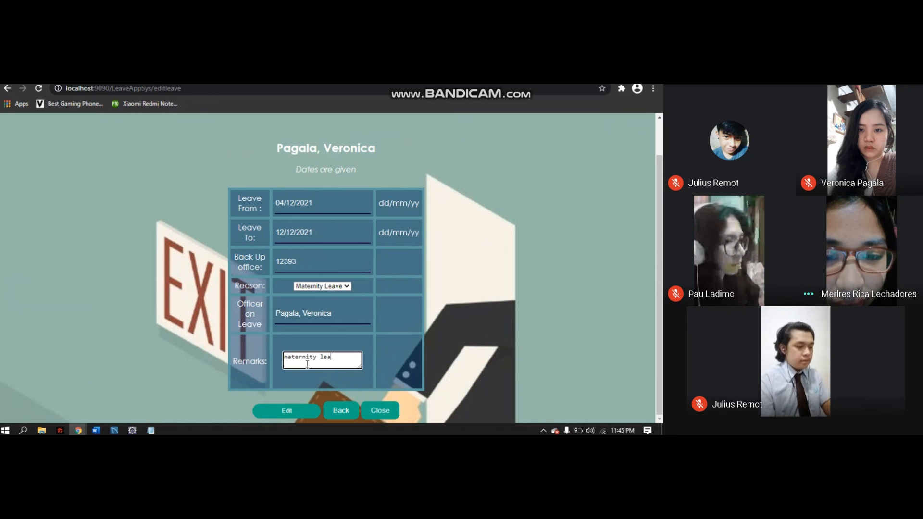
pyautogui.write('ve')
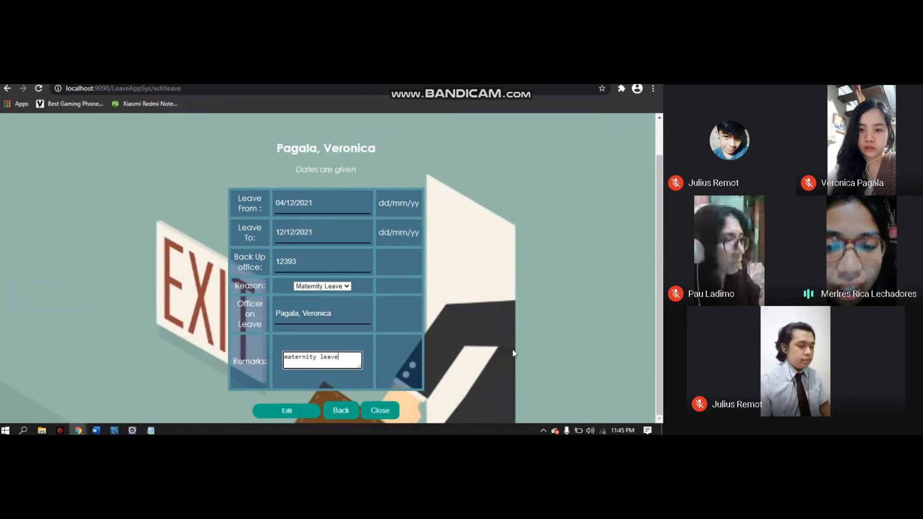
# Step: Save the Maternity Leave edit (04/12/2021–12/12/2021, remark 'maternity leave') and confirm success
pyautogui.click(286, 410)
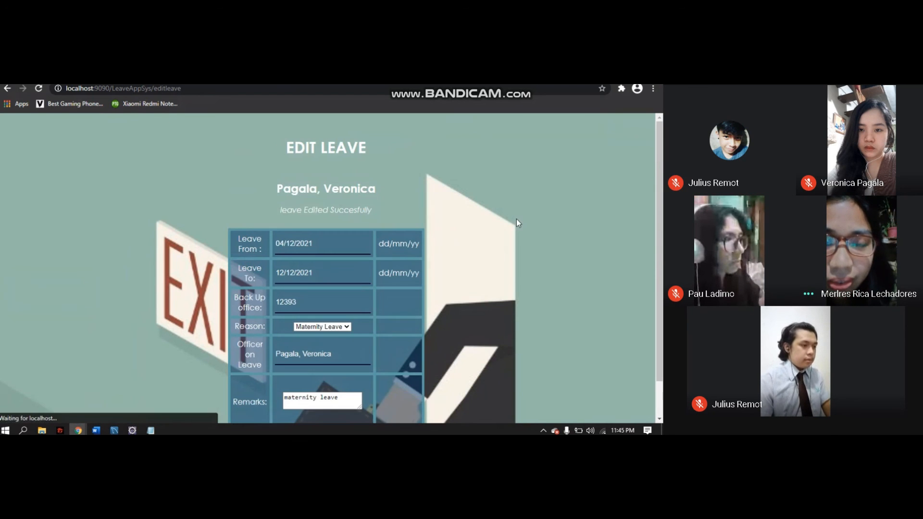
pyautogui.scroll(-3)
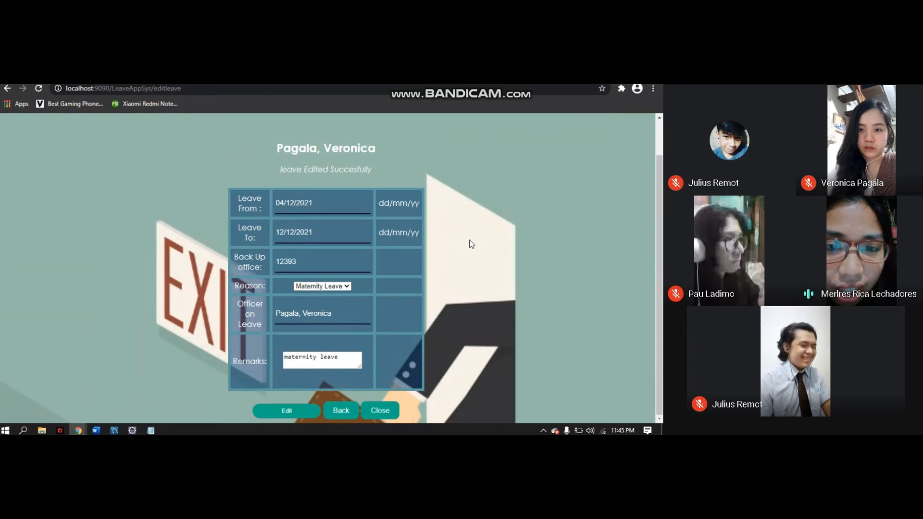
pyautogui.moveTo(537, 205)
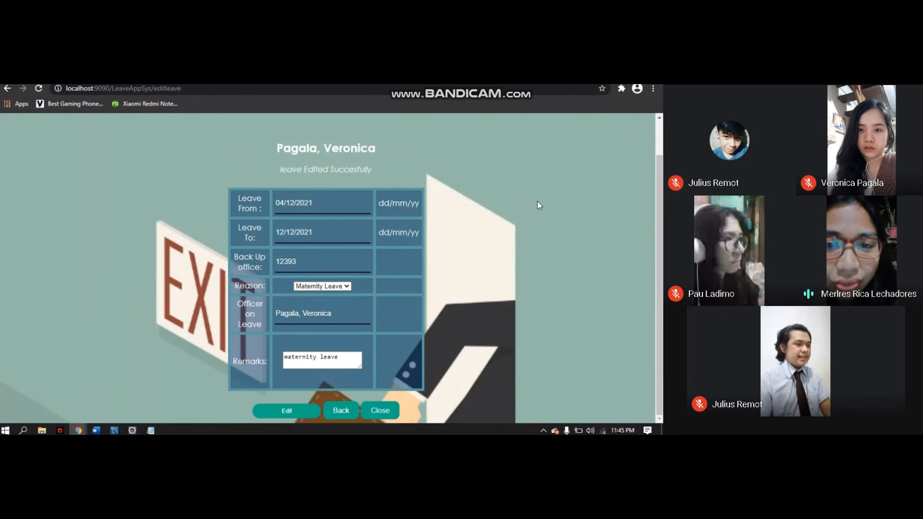
pyautogui.moveTo(382, 163)
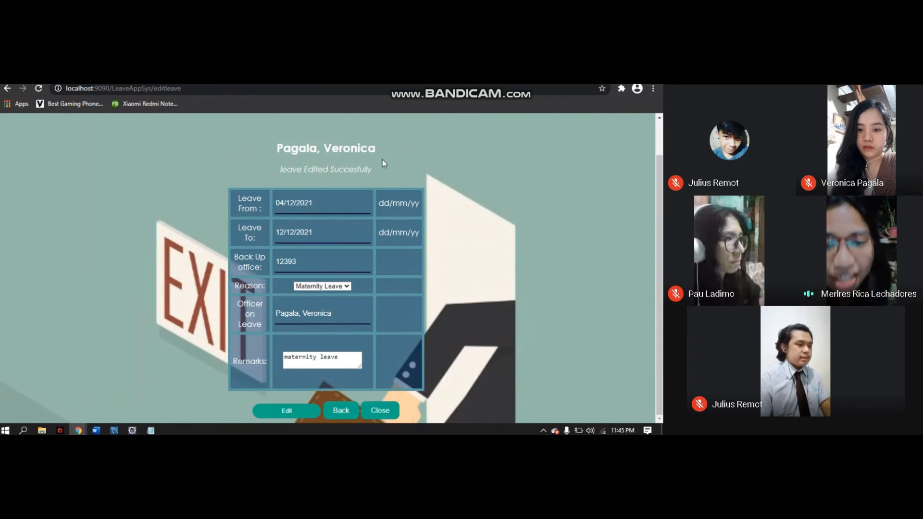
pyautogui.moveTo(445, 157)
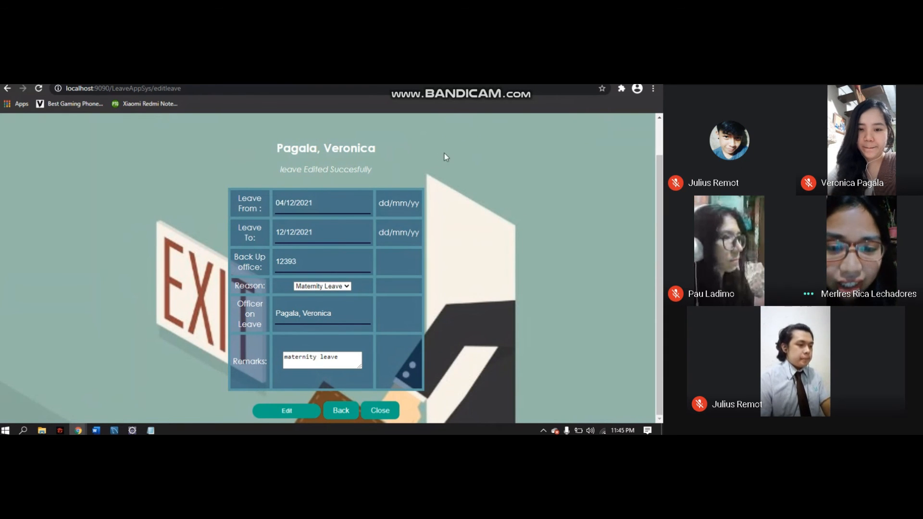
pyautogui.click(340, 409)
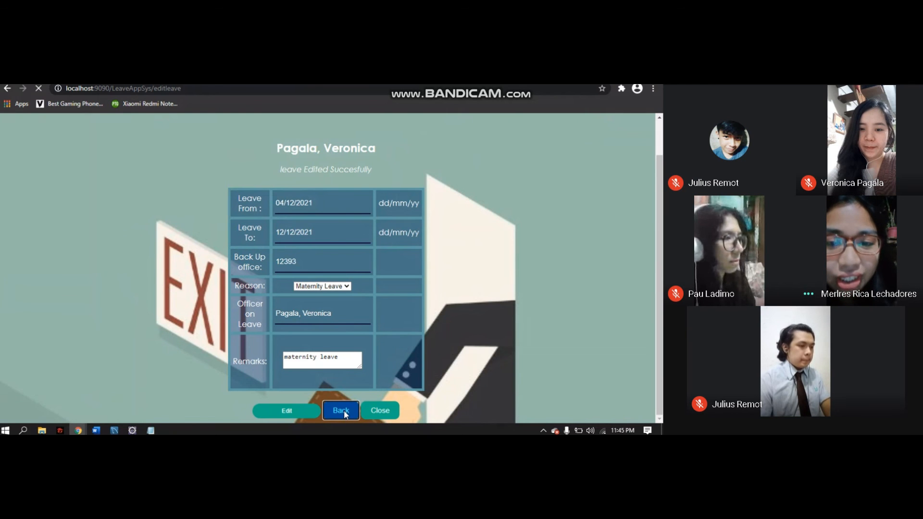
# Step: Return to Leave Details, showing the 8-day Maternity Leave from 04/12/2021 to 12/12/2021
pyautogui.click(340, 410)
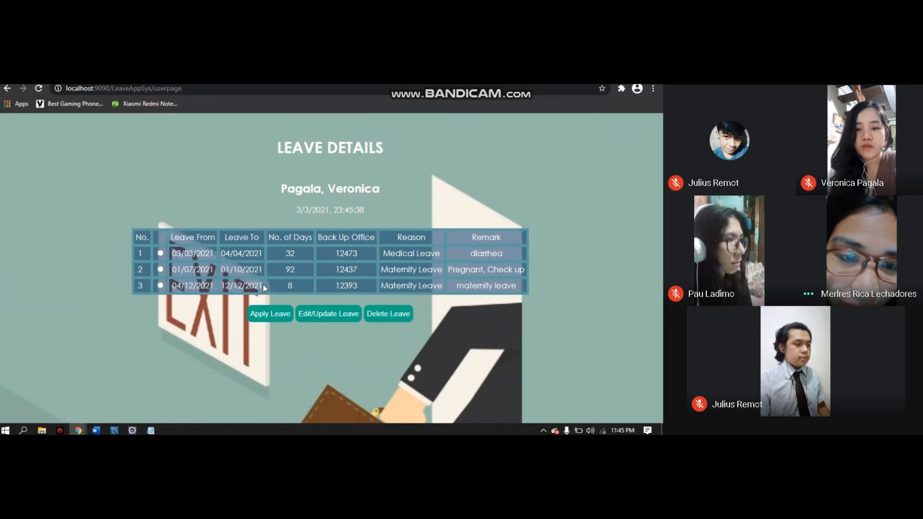
pyautogui.moveTo(260, 296)
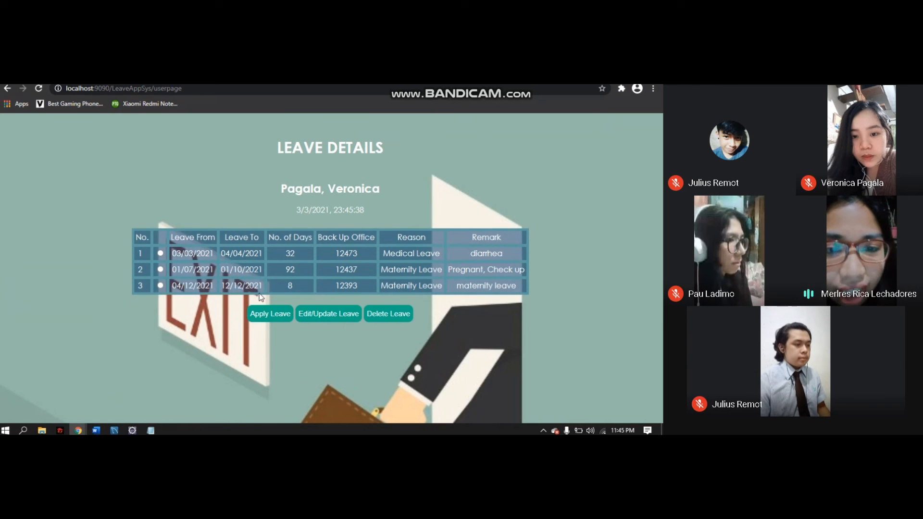